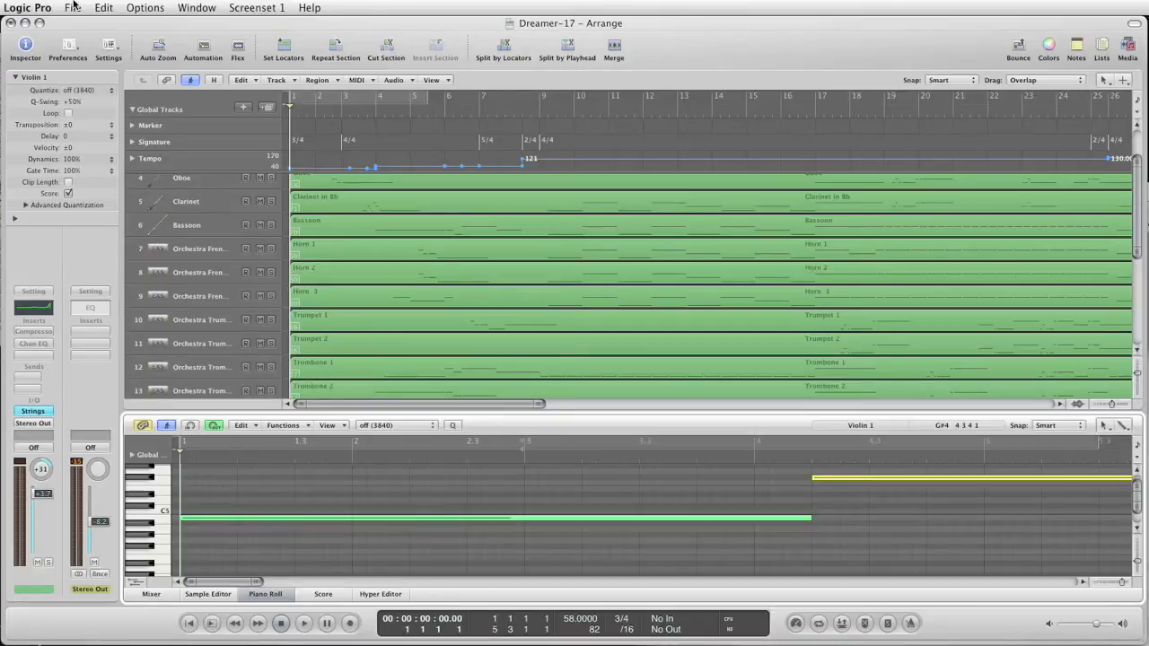
Open Dreamer3.mov from the video tut folder as the project's movie.
{"action": "left_click", "coordinate": [72, 7]}
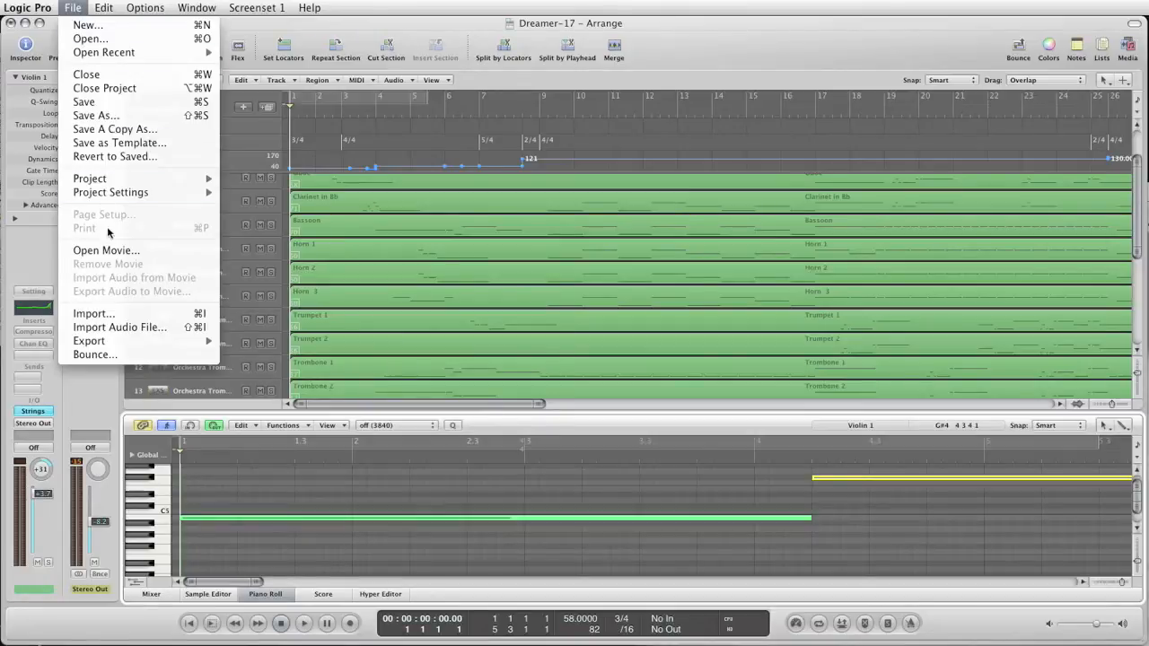
{"action": "left_click", "coordinate": [89, 39]}
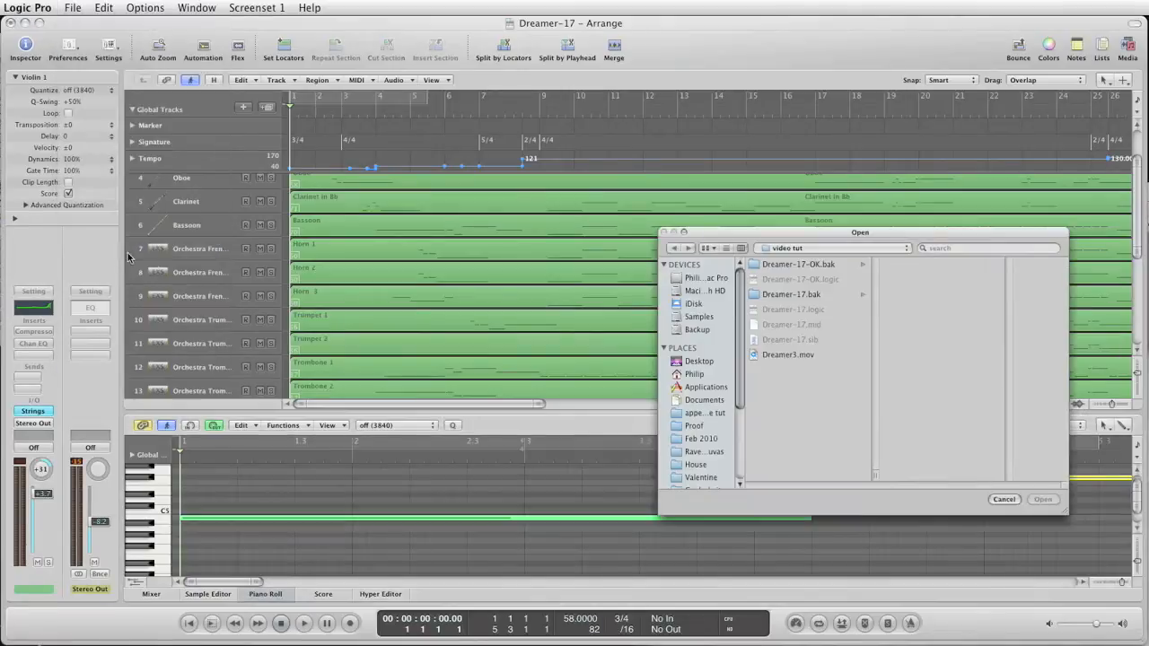
{"action": "left_click", "coordinate": [787, 355]}
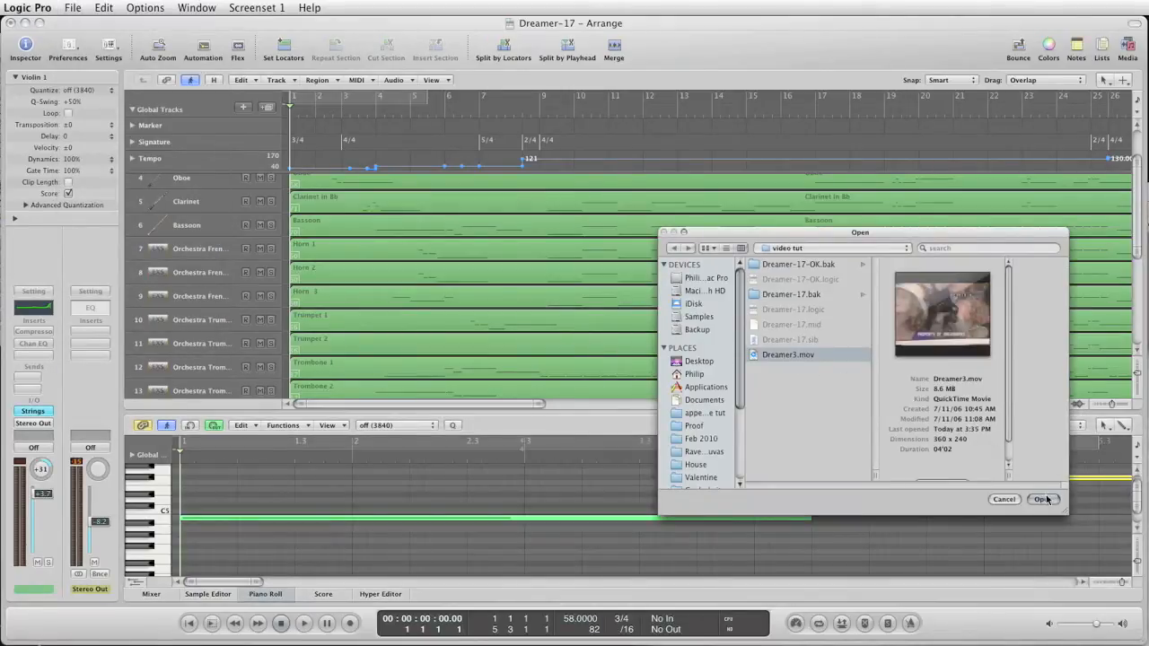
{"action": "left_click", "coordinate": [1043, 499]}
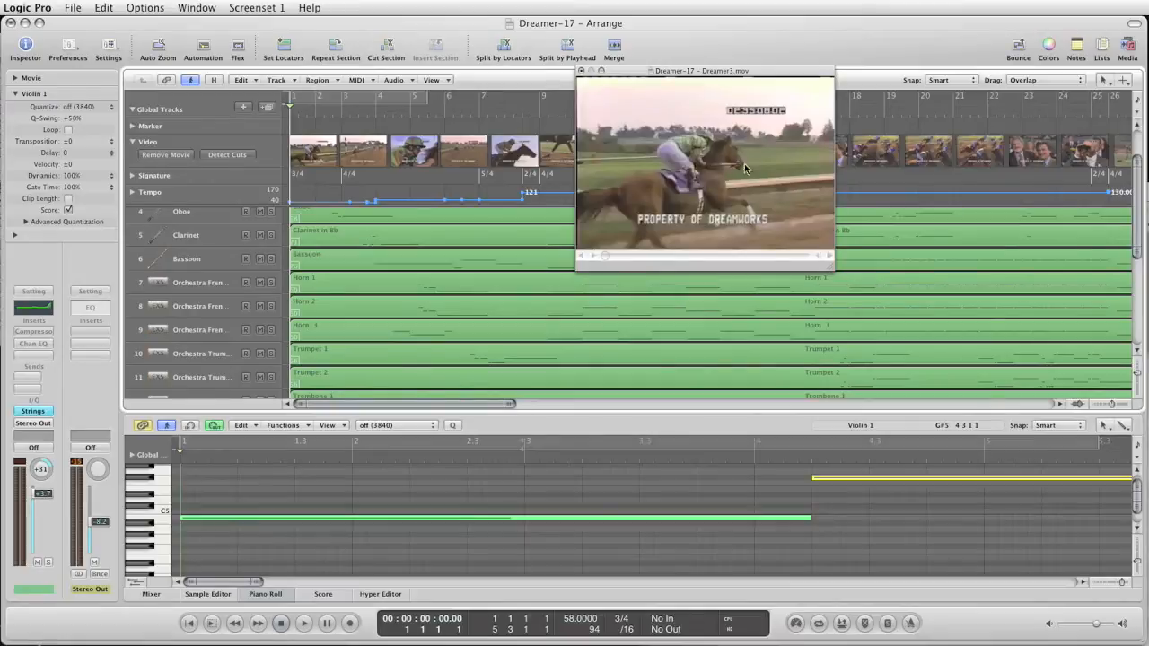
{"action": "mouse_move", "coordinate": [727, 164]}
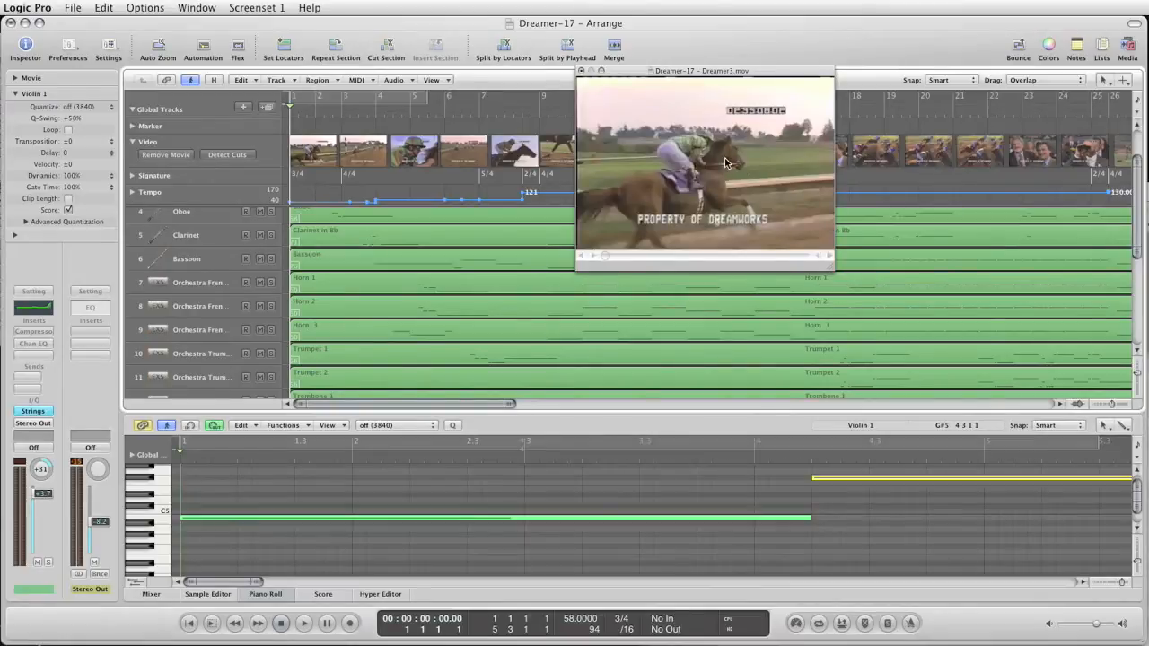
{"action": "mouse_move", "coordinate": [713, 169]}
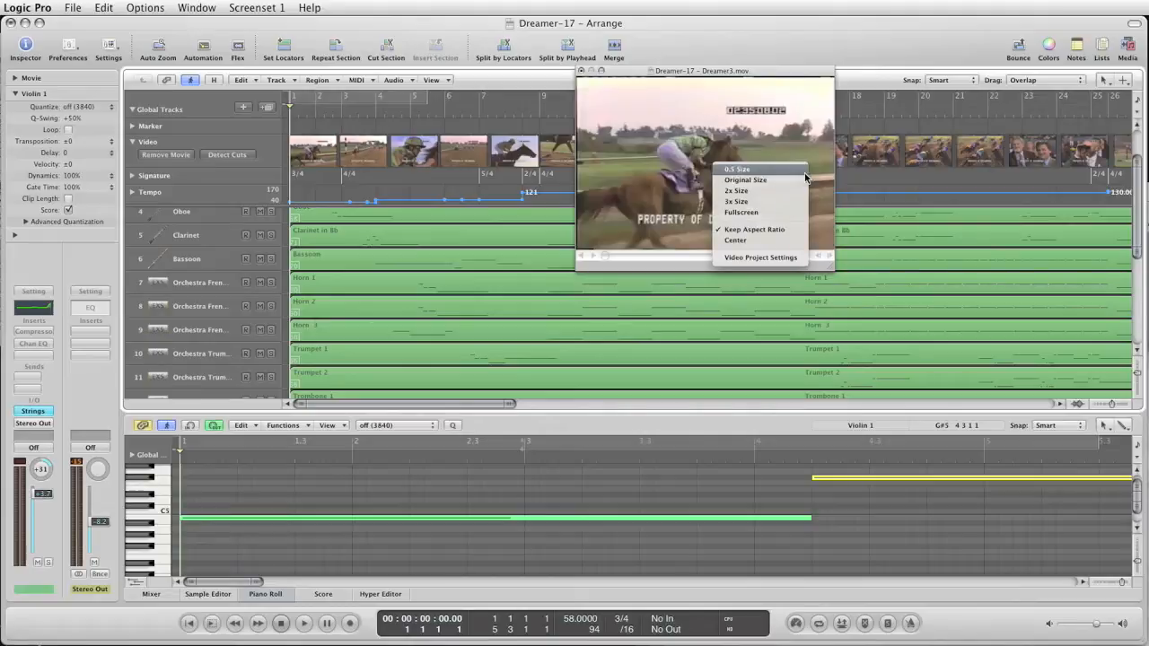
Enlarge the Dreamer3 movie window to 2x size.
{"action": "left_click", "coordinate": [774, 195]}
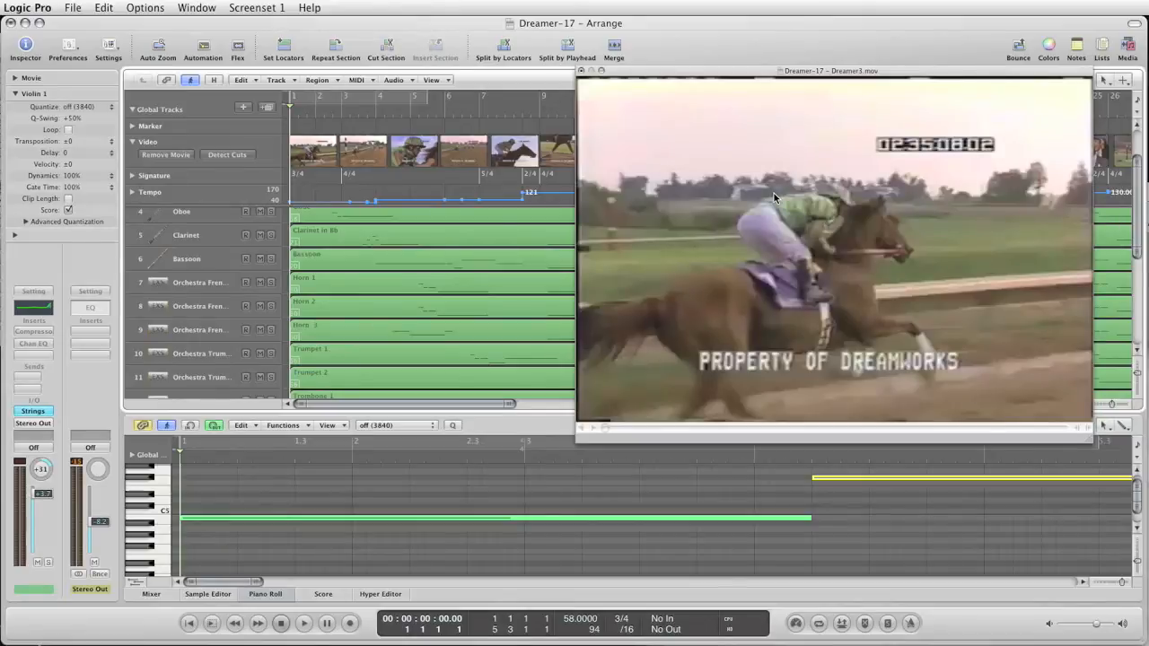
{"action": "mouse_move", "coordinate": [583, 433]}
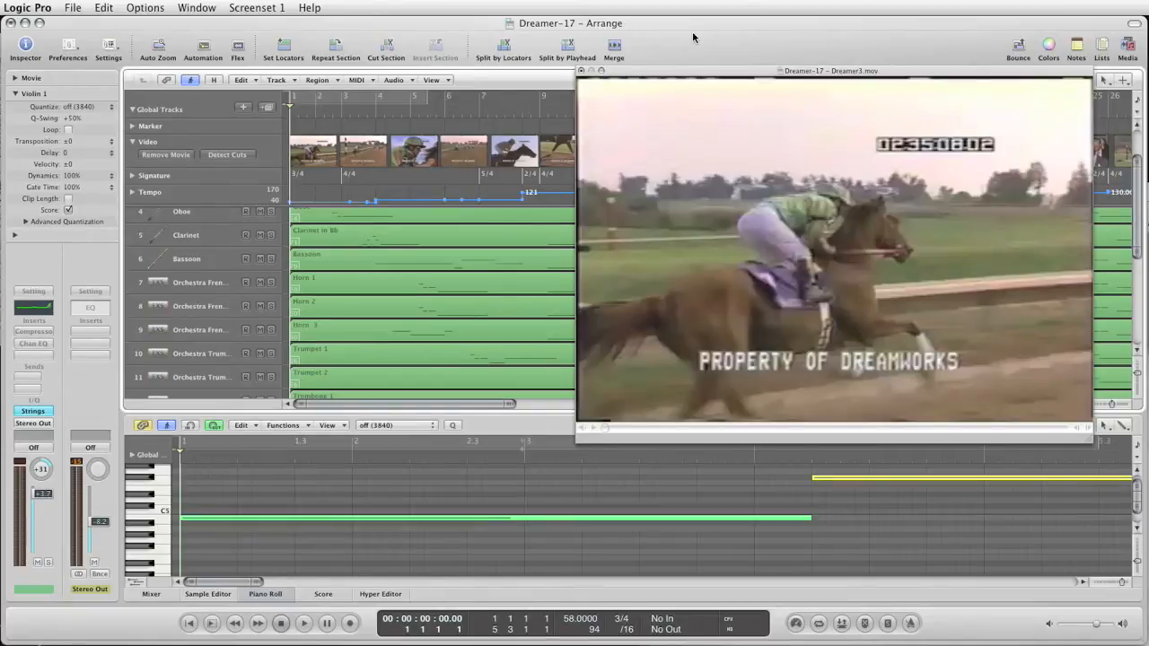
{"action": "left_click", "coordinate": [303, 623]}
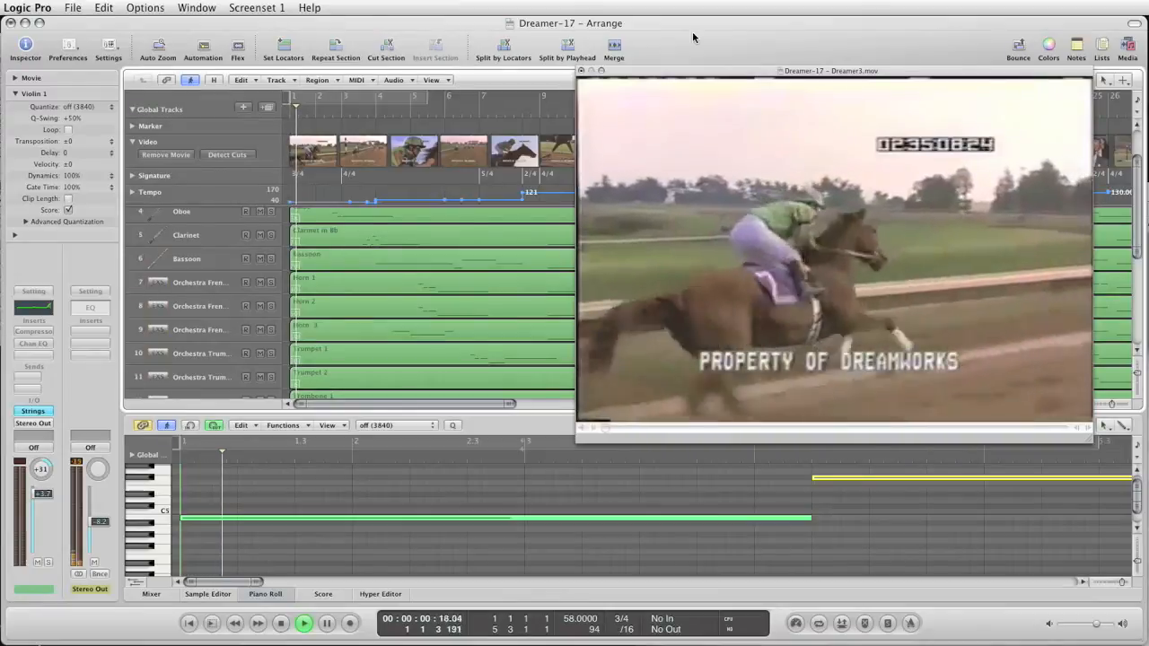
{"action": "left_click", "coordinate": [303, 623]}
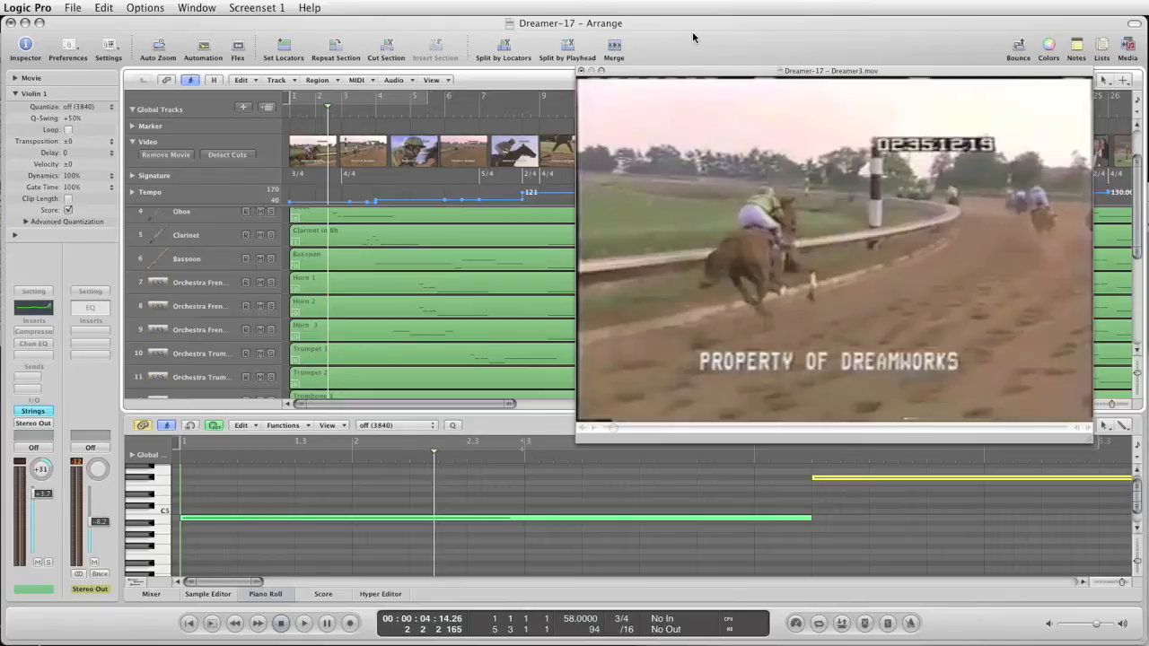
{"action": "mouse_move", "coordinate": [689, 67]}
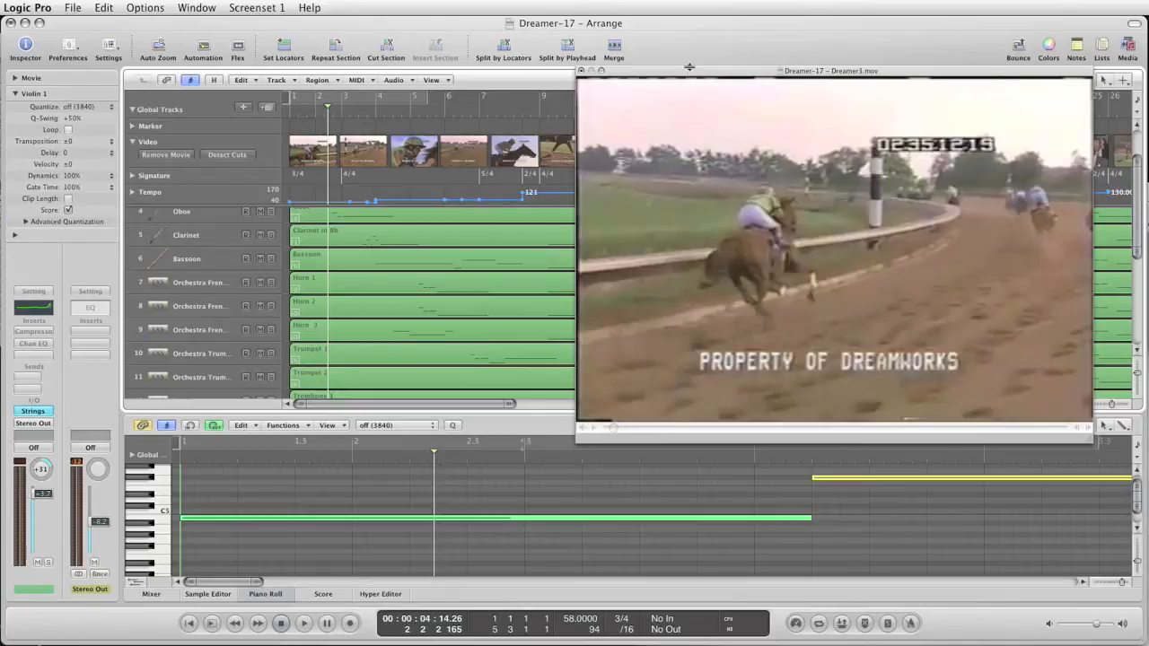
{"action": "mouse_move", "coordinate": [689, 72]}
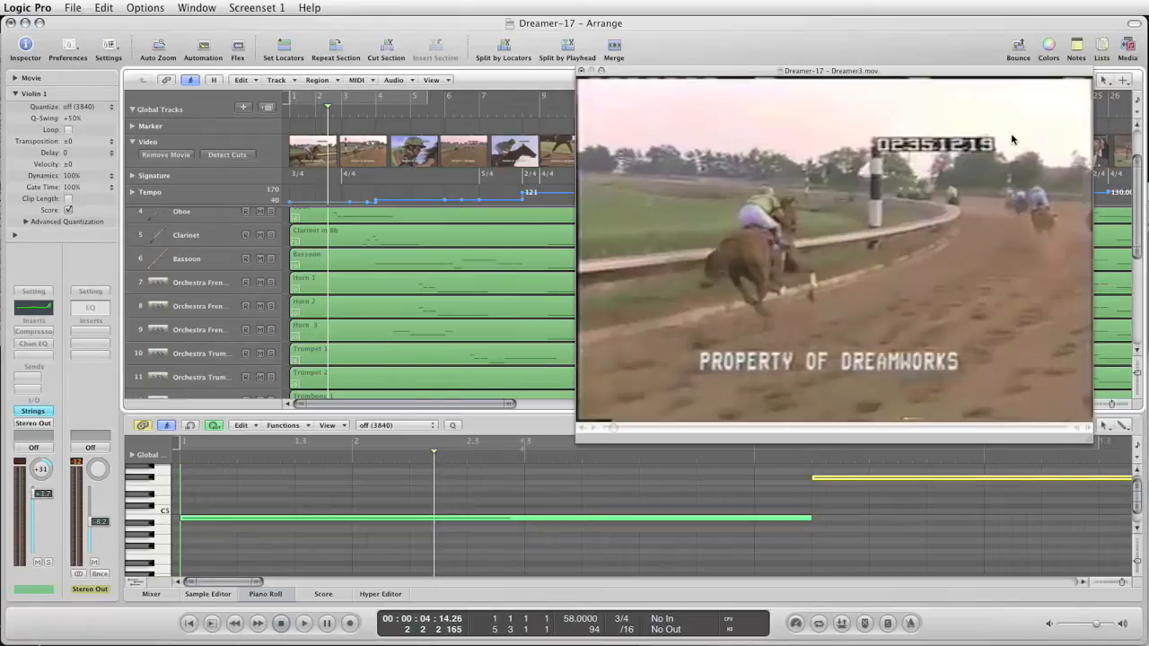
{"action": "mouse_move", "coordinate": [895, 165]}
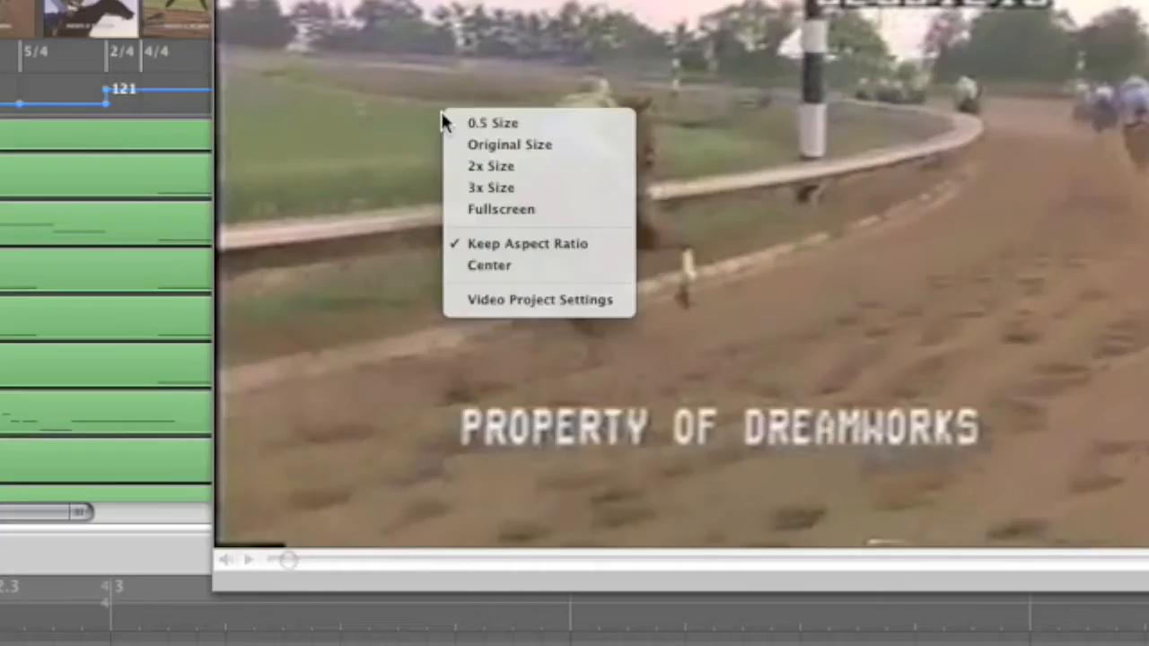
{"action": "mouse_move", "coordinate": [489, 301]}
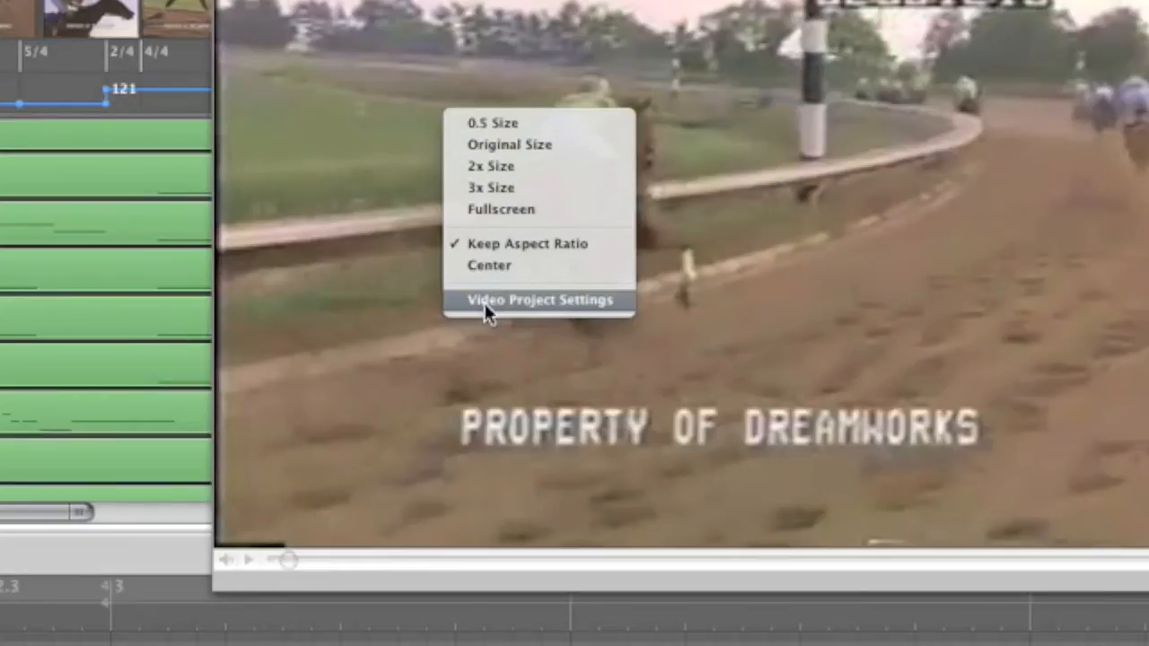
Bring up Video Project Settings via the movie menu and Preferences > Video.
{"action": "left_click", "coordinate": [539, 300]}
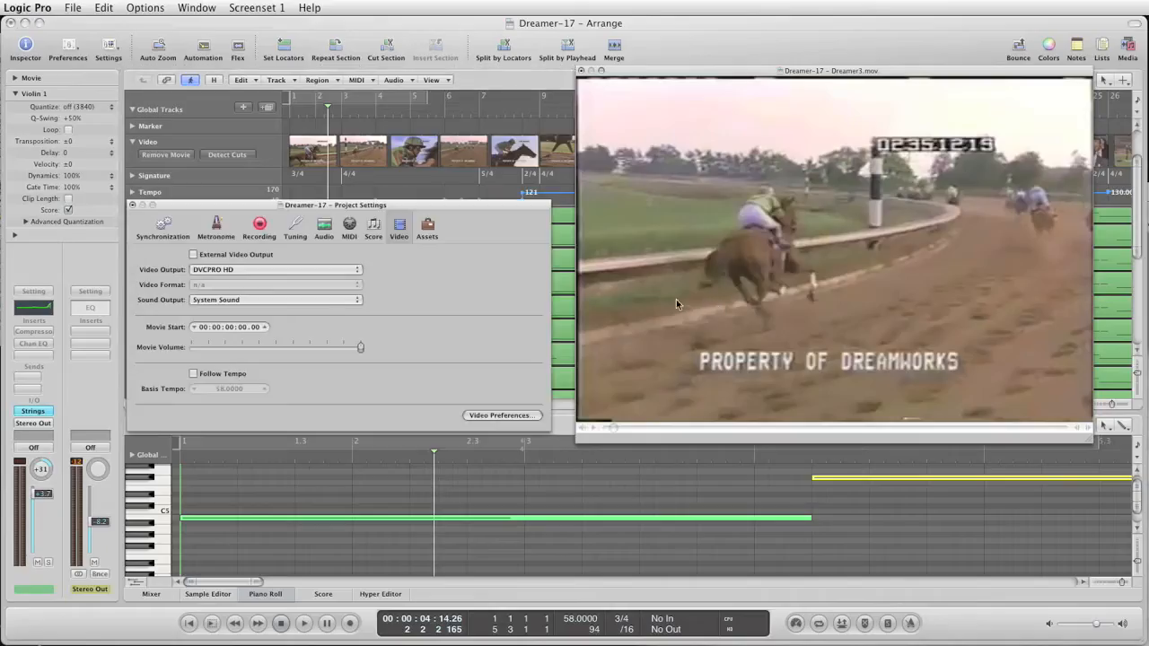
{"action": "left_click", "coordinate": [27, 7]}
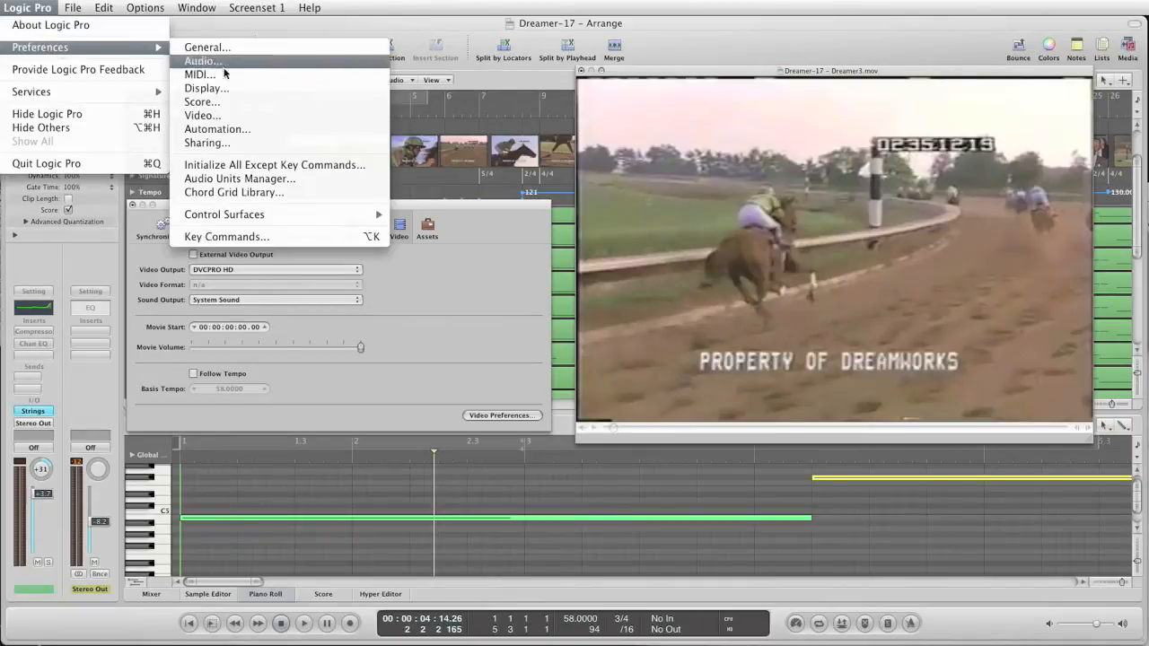
{"action": "left_click", "coordinate": [202, 115]}
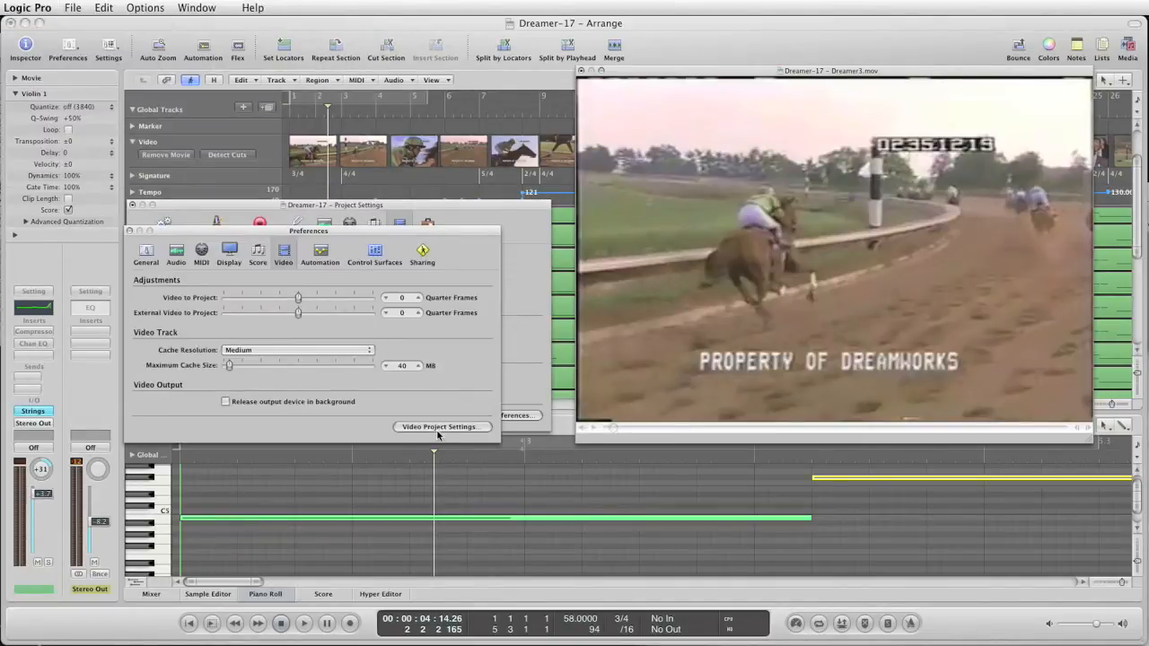
{"action": "left_click", "coordinate": [439, 426]}
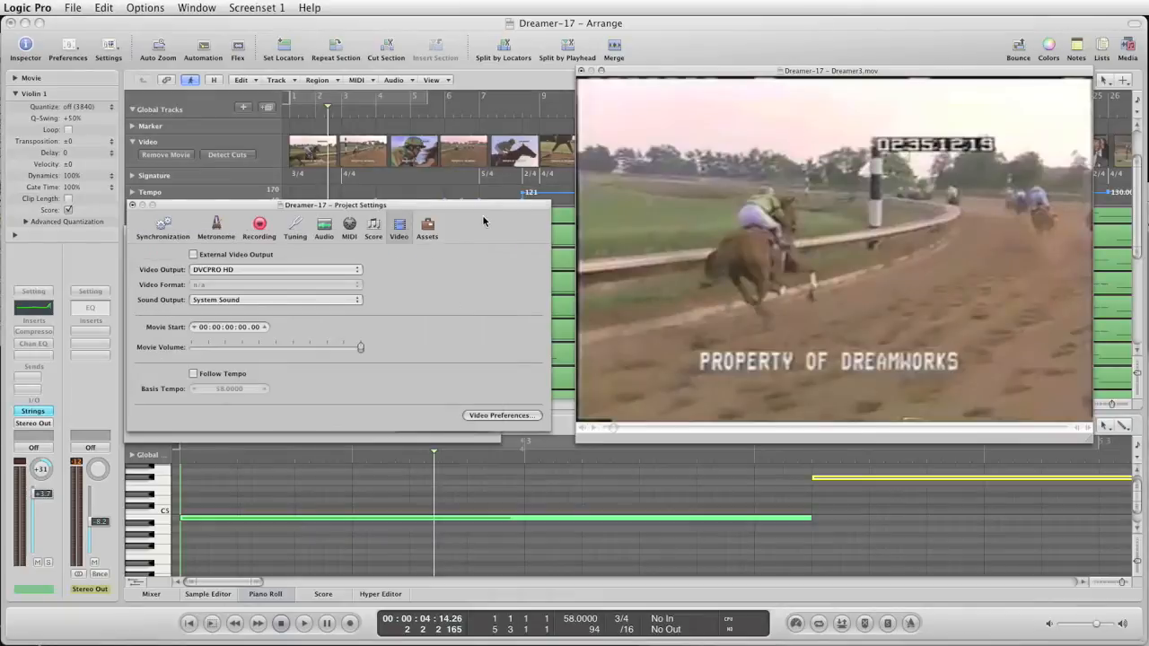
{"action": "left_click", "coordinate": [501, 415]}
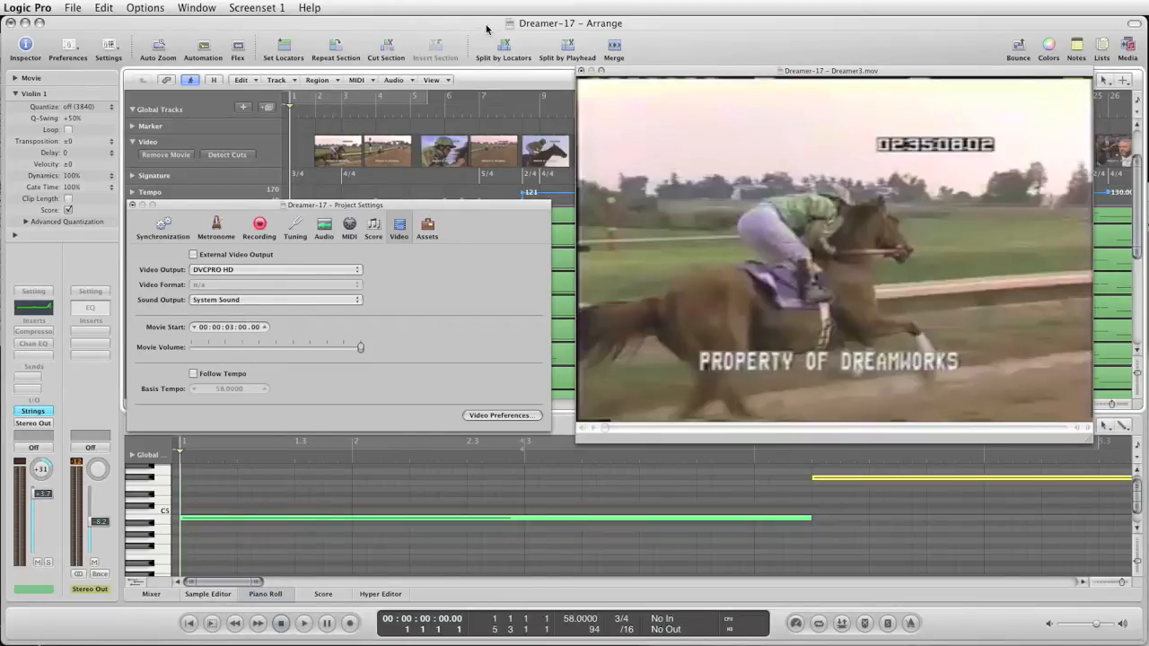
Play the project from bar 1 to preview the three-second movie offset, then stop.
{"action": "left_click", "coordinate": [303, 623]}
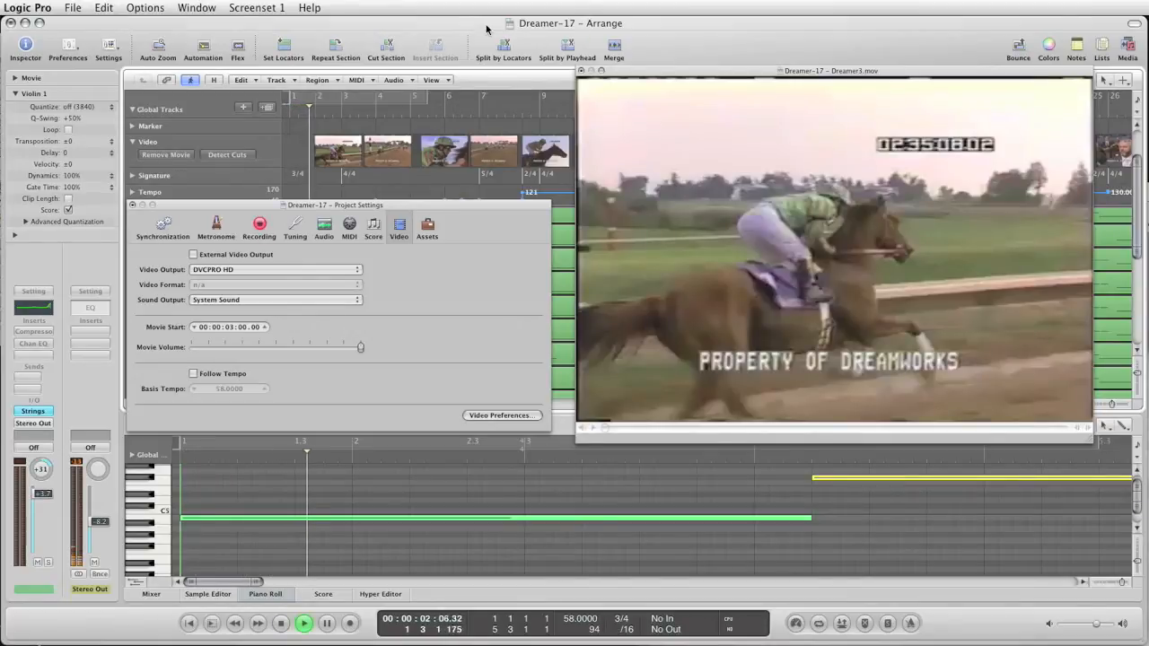
{"action": "left_click", "coordinate": [303, 623]}
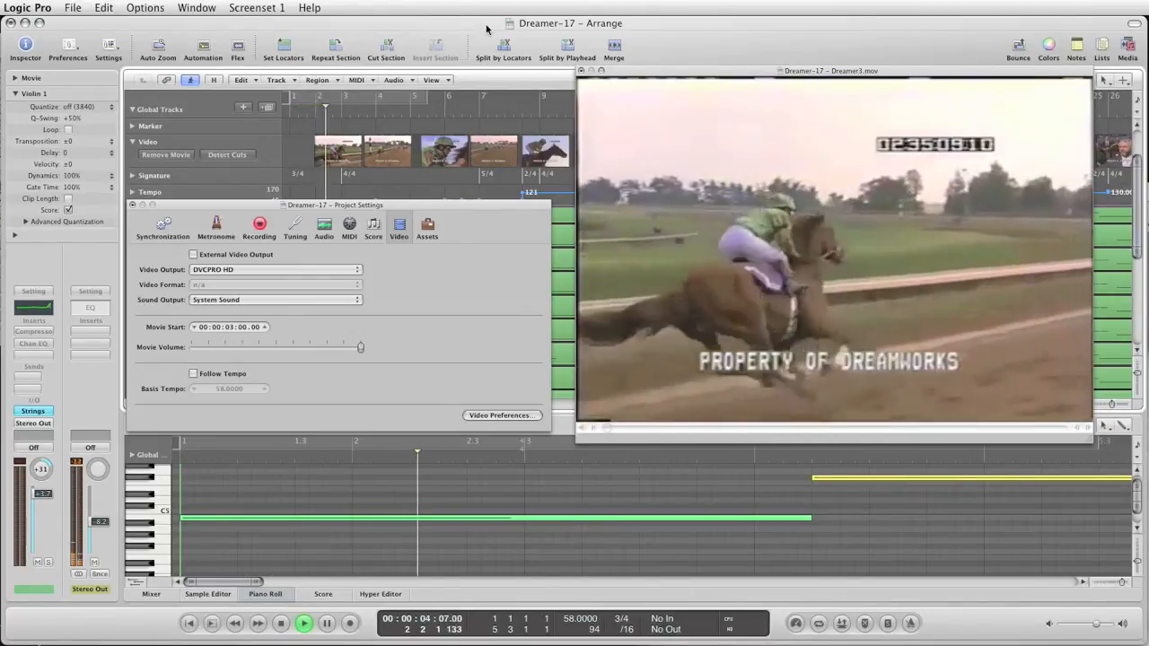
{"action": "left_click", "coordinate": [303, 623]}
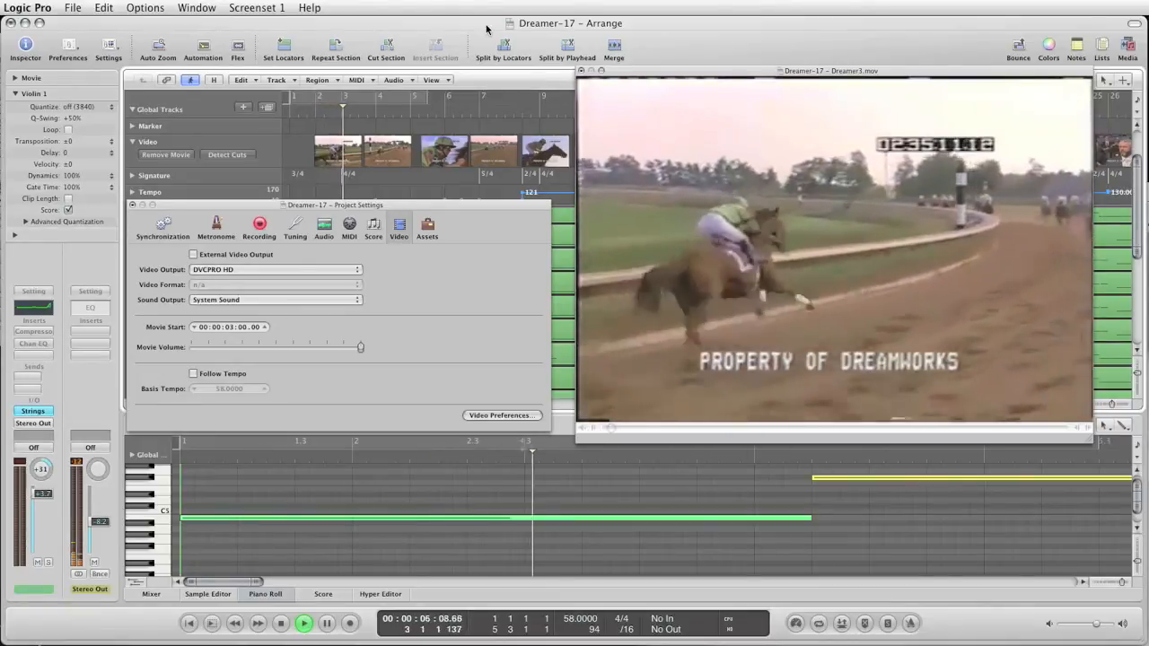
{"action": "left_click", "coordinate": [303, 623]}
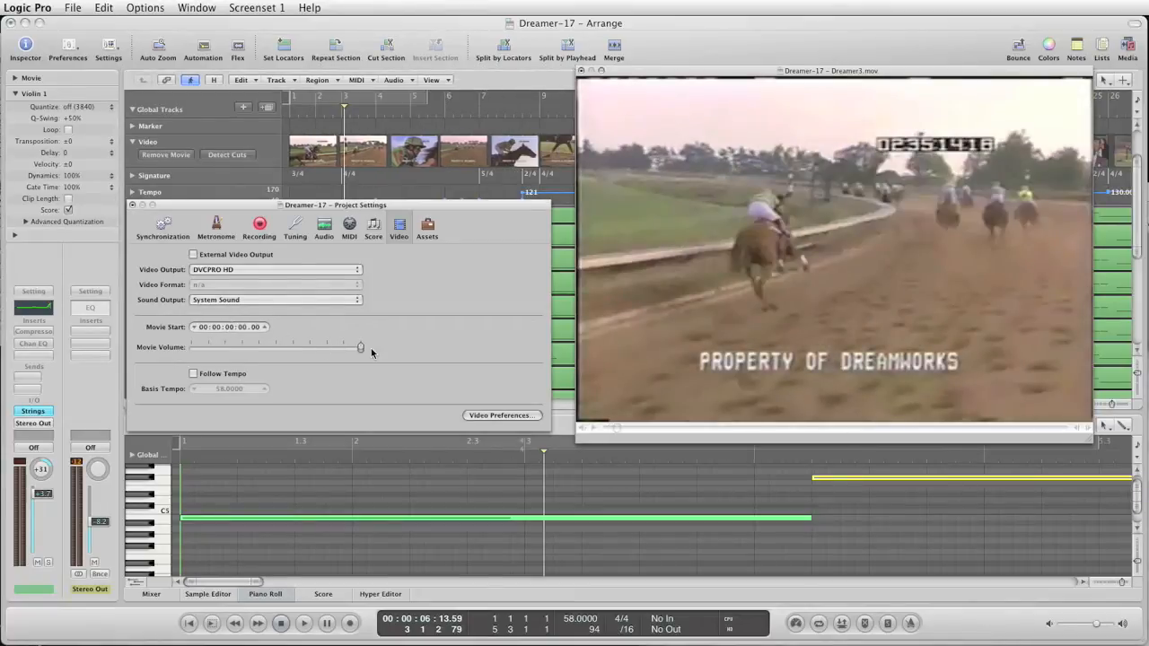
Lower the Movie Volume slider, then bring it back to maximum.
{"action": "left_click_drag", "start_coordinate": [359, 347], "coordinate": [305, 346]}
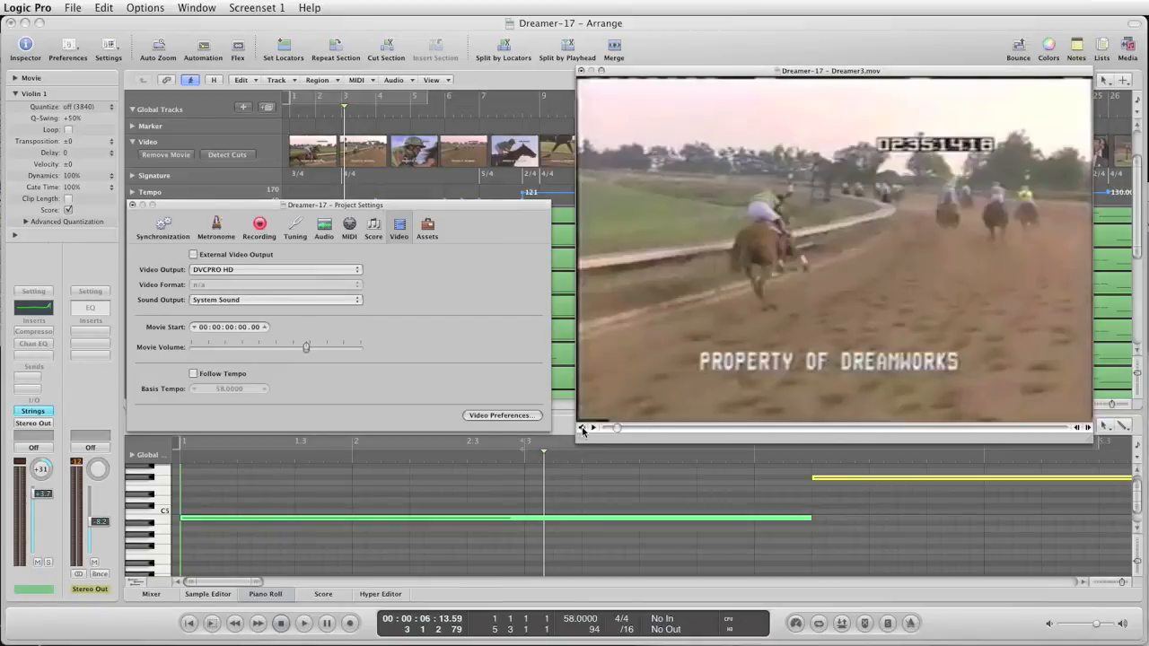
{"action": "left_click_drag", "start_coordinate": [305, 347], "coordinate": [211, 347]}
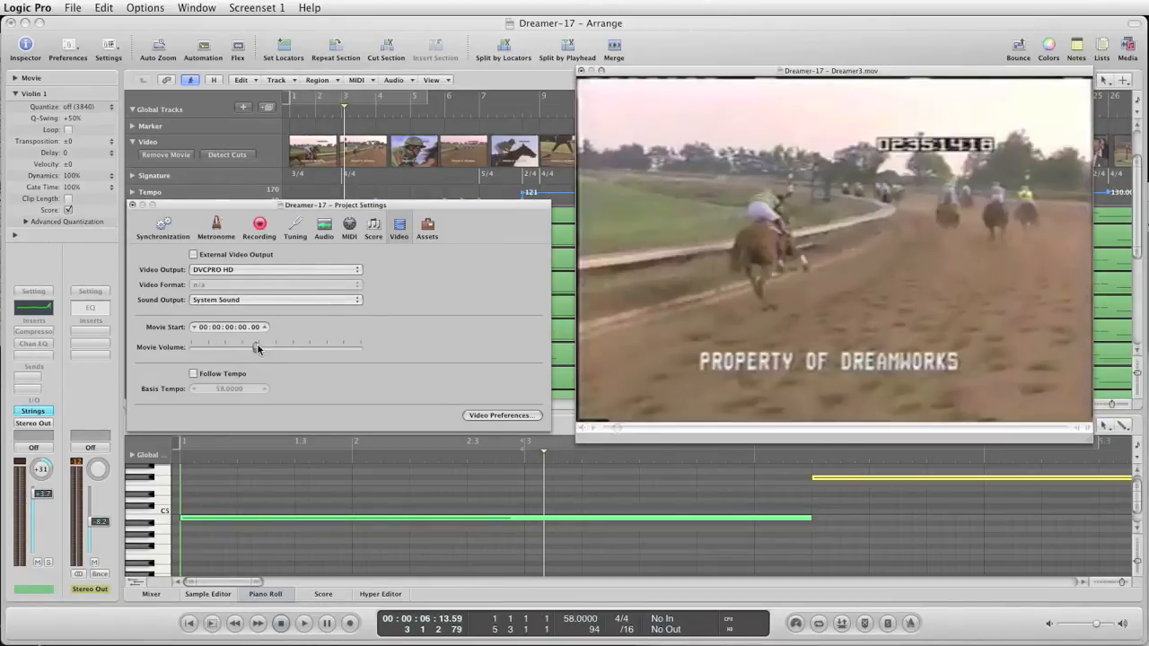
{"action": "left_click_drag", "start_coordinate": [255, 347], "coordinate": [360, 348]}
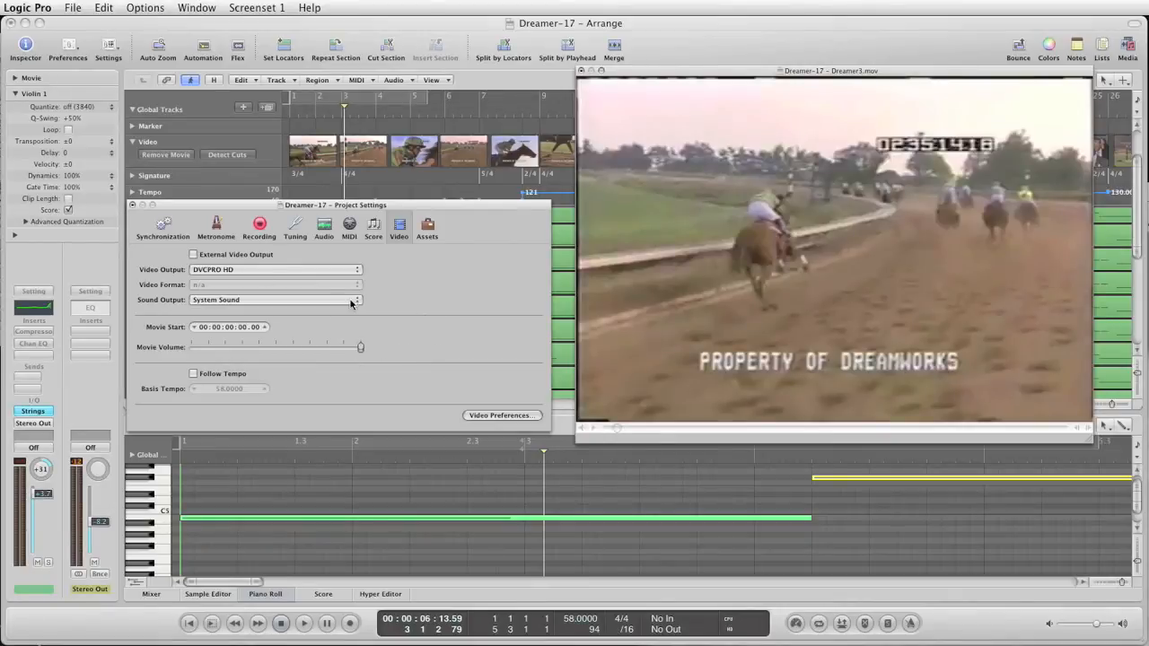
Show the Synchronization General page with internal sync at 25 fps.
{"action": "left_click", "coordinate": [163, 226]}
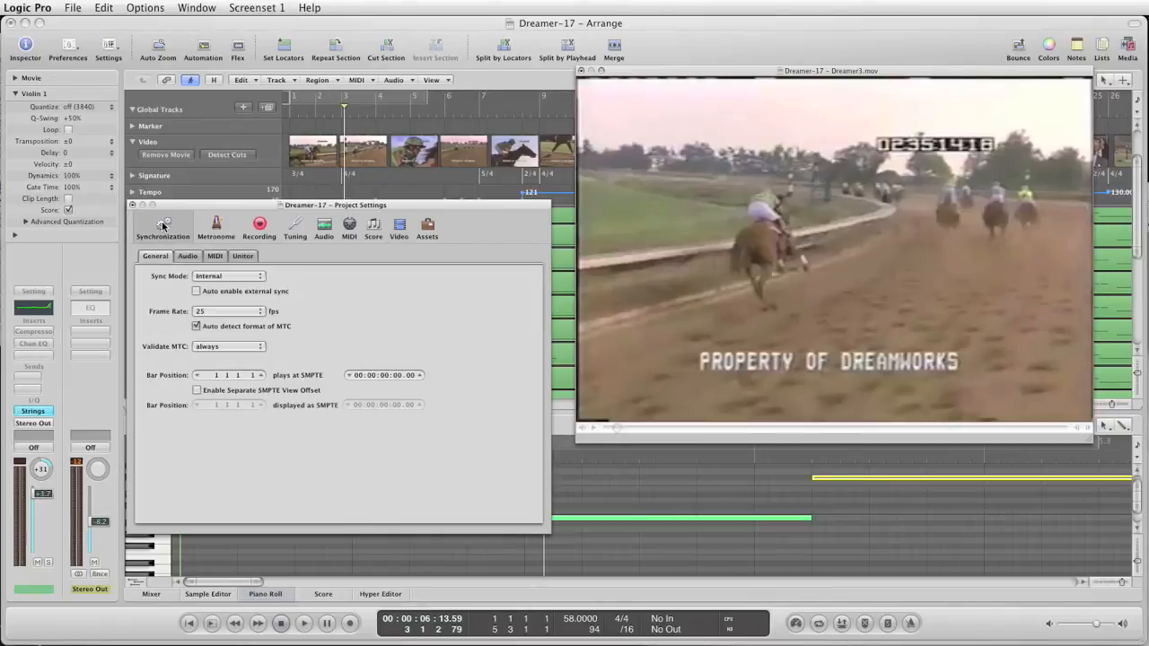
{"action": "mouse_move", "coordinate": [162, 224]}
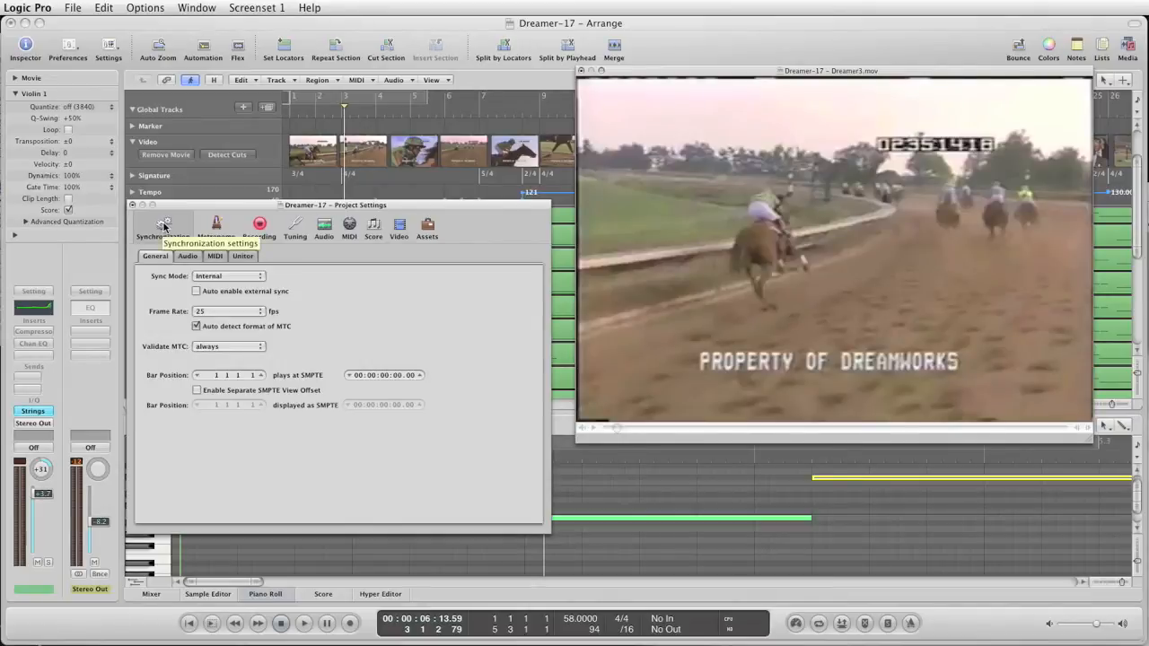
{"action": "mouse_move", "coordinate": [275, 323]}
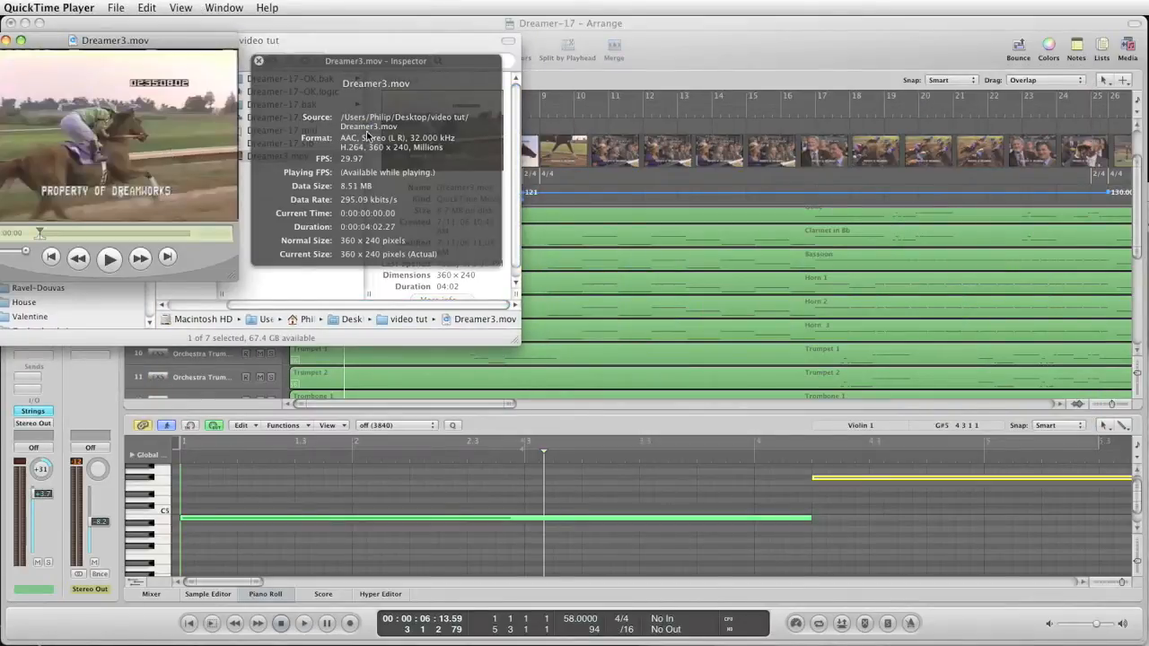
Hide QuickTime Player's Movie Inspector after confirming Dreamer3.mov runs at 29.97 fps.
{"action": "left_click", "coordinate": [223, 7]}
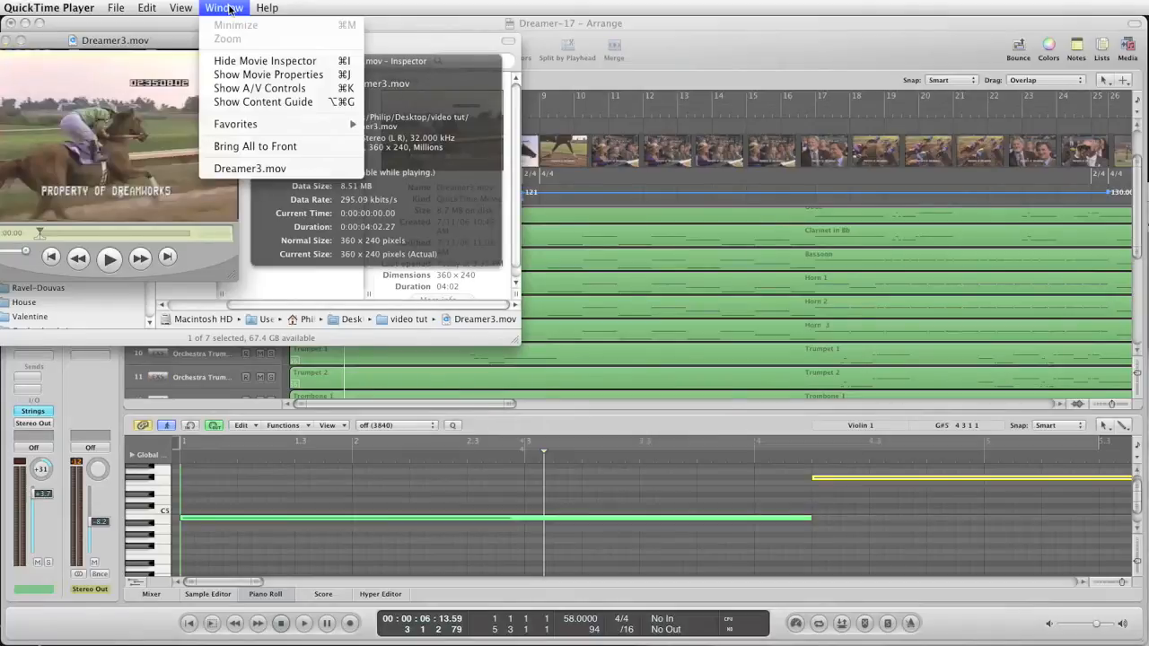
{"action": "mouse_move", "coordinate": [265, 60]}
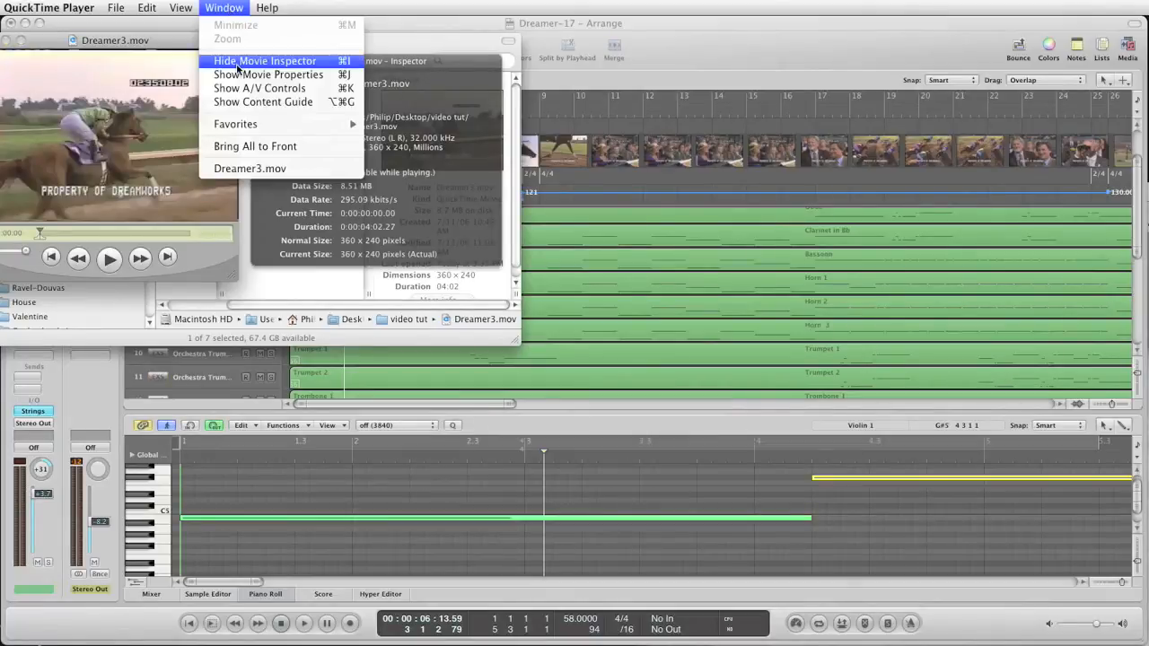
{"action": "left_click", "coordinate": [265, 60]}
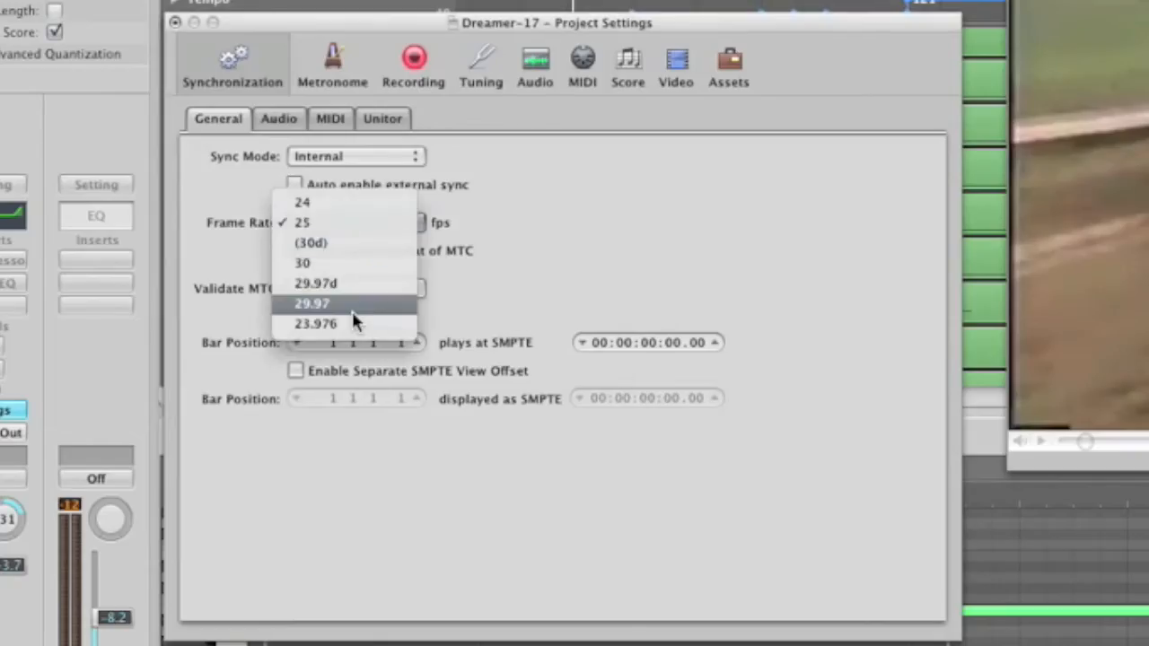
Set the project frame rate to 29.97 fps and enable Separate SMPTE View Offset.
{"action": "left_click", "coordinate": [312, 303]}
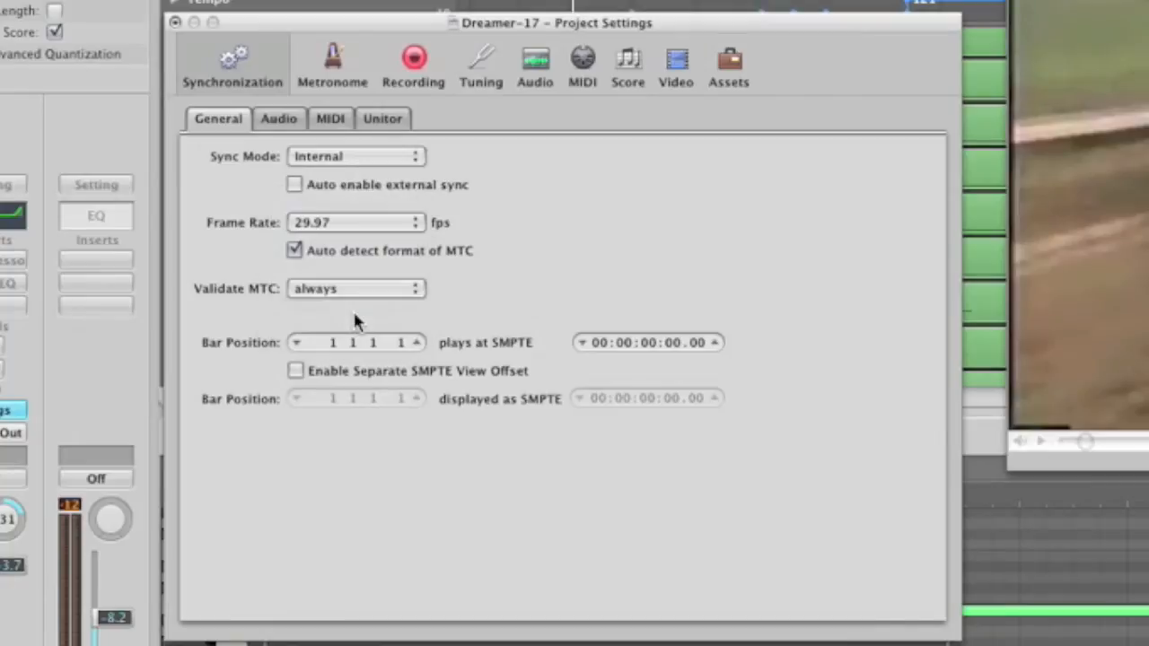
{"action": "mouse_move", "coordinate": [482, 286]}
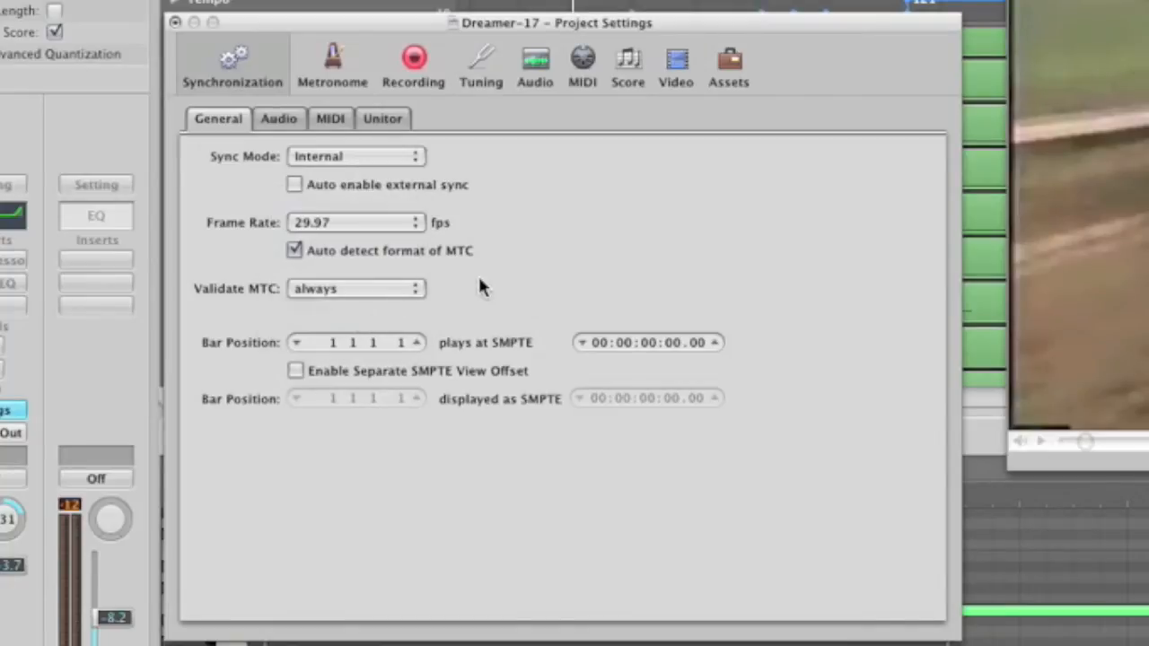
{"action": "mouse_move", "coordinate": [530, 325]}
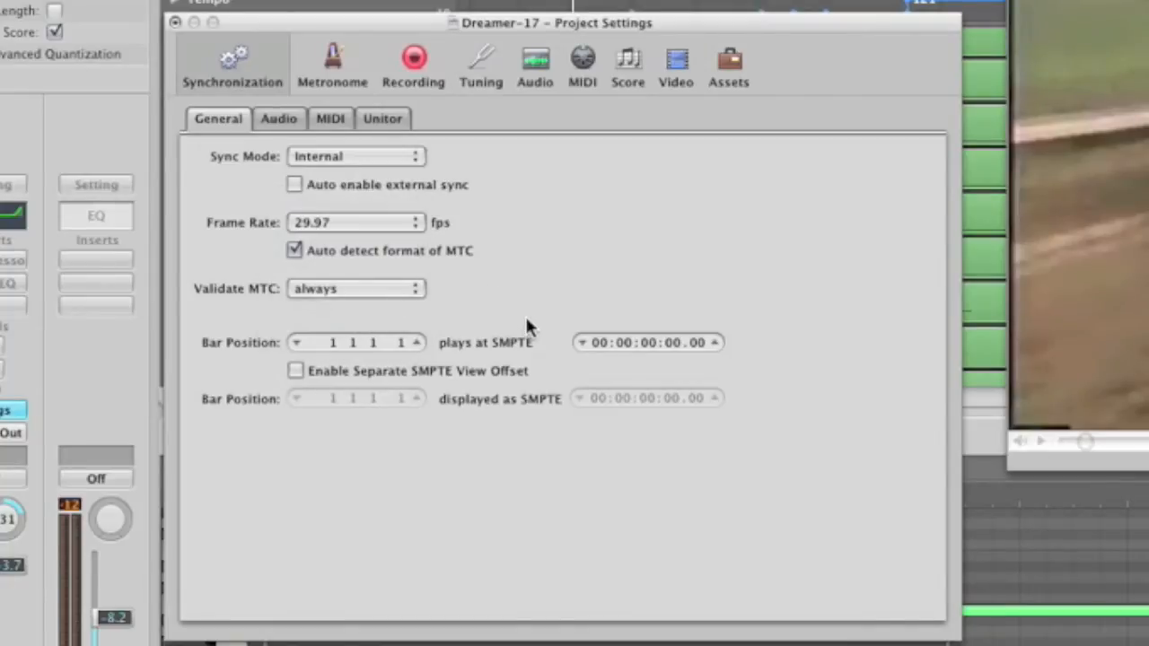
{"action": "mouse_move", "coordinate": [673, 323]}
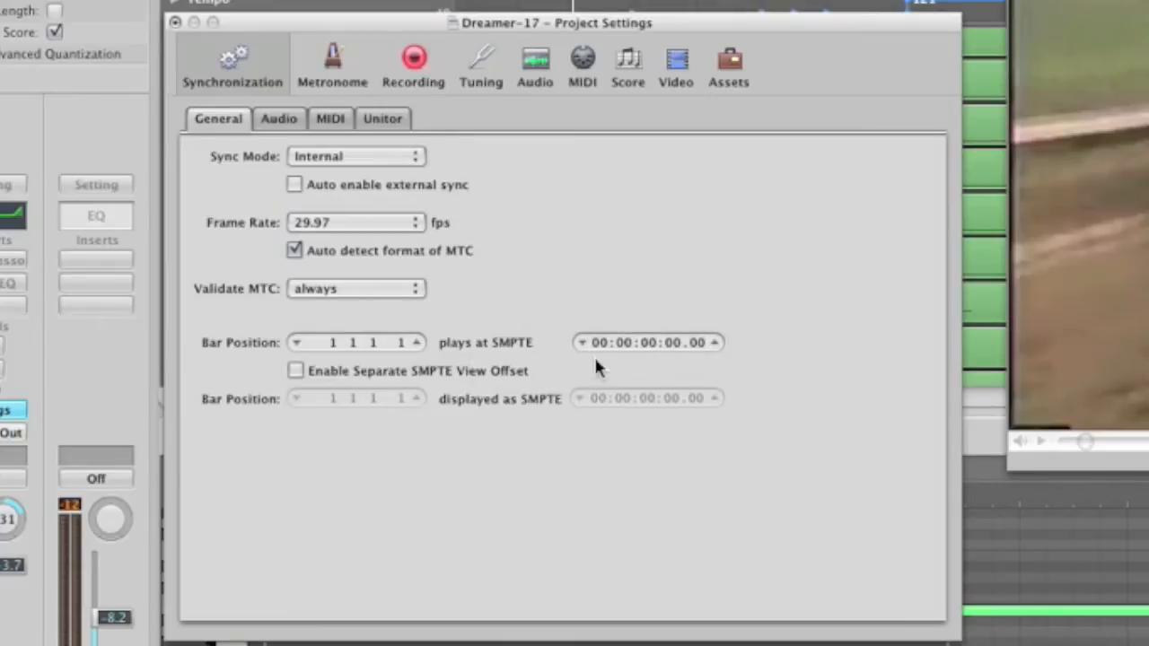
{"action": "left_click", "coordinate": [295, 371]}
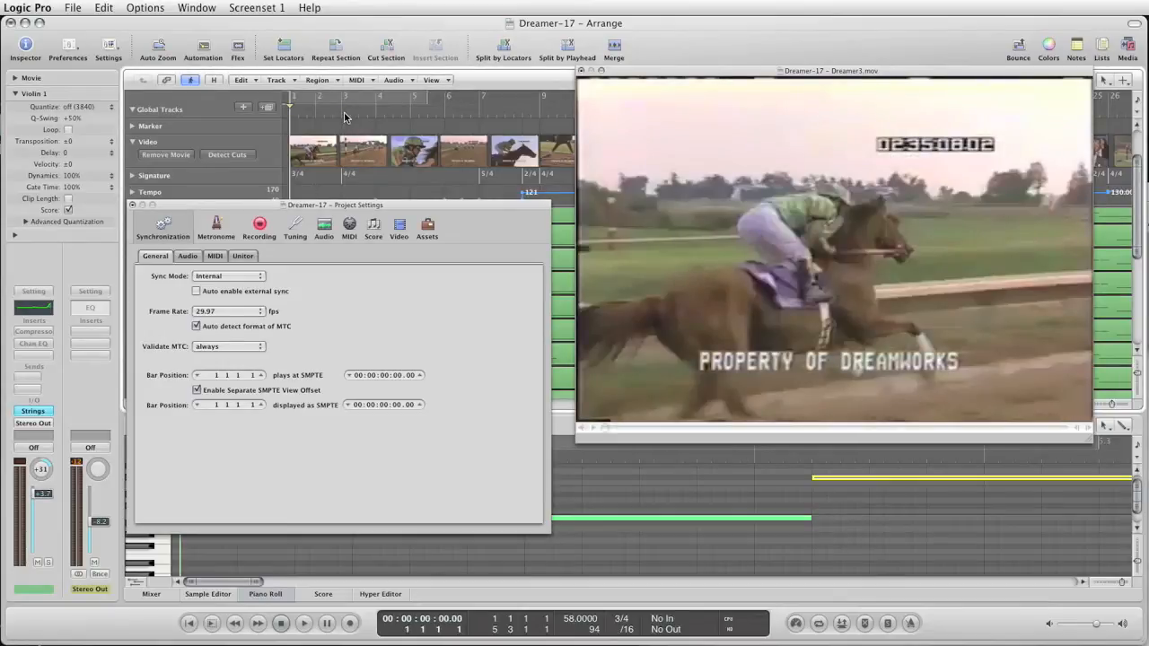
{"action": "mouse_move", "coordinate": [354, 124]}
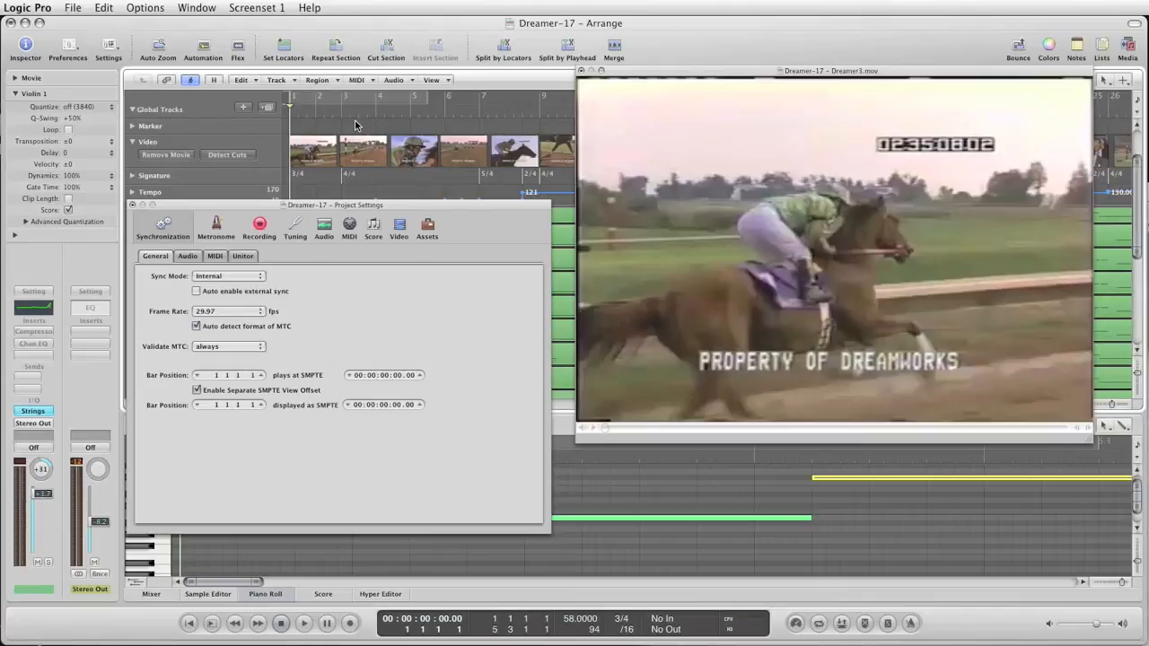
{"action": "mouse_move", "coordinate": [369, 256]}
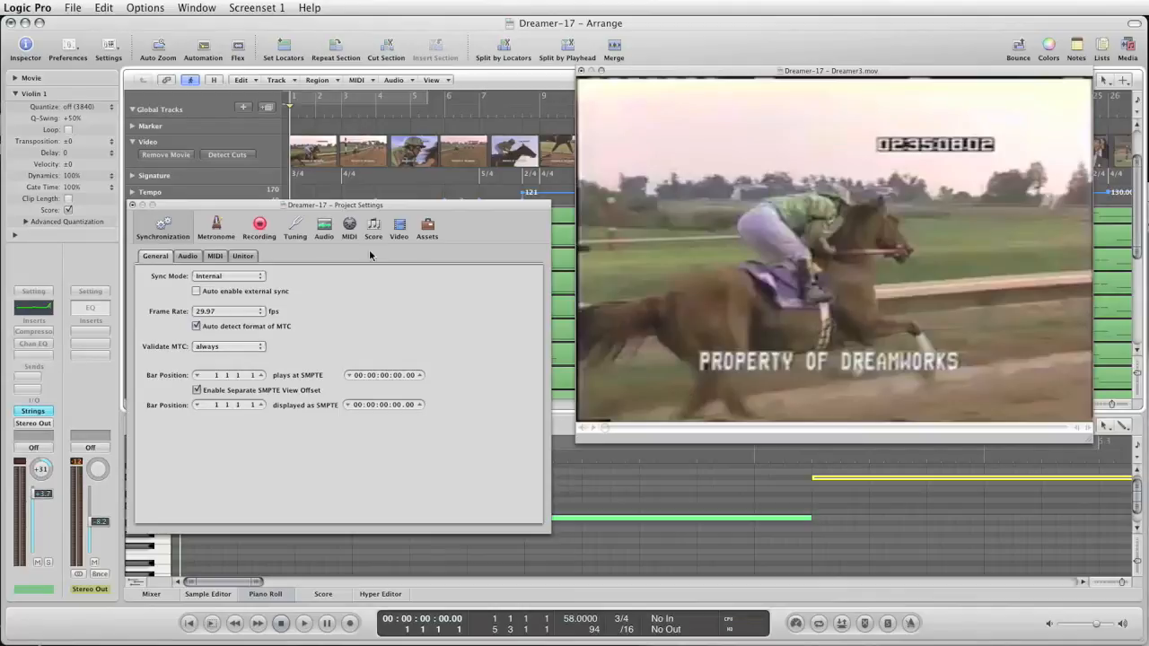
{"action": "mouse_move", "coordinate": [440, 412]}
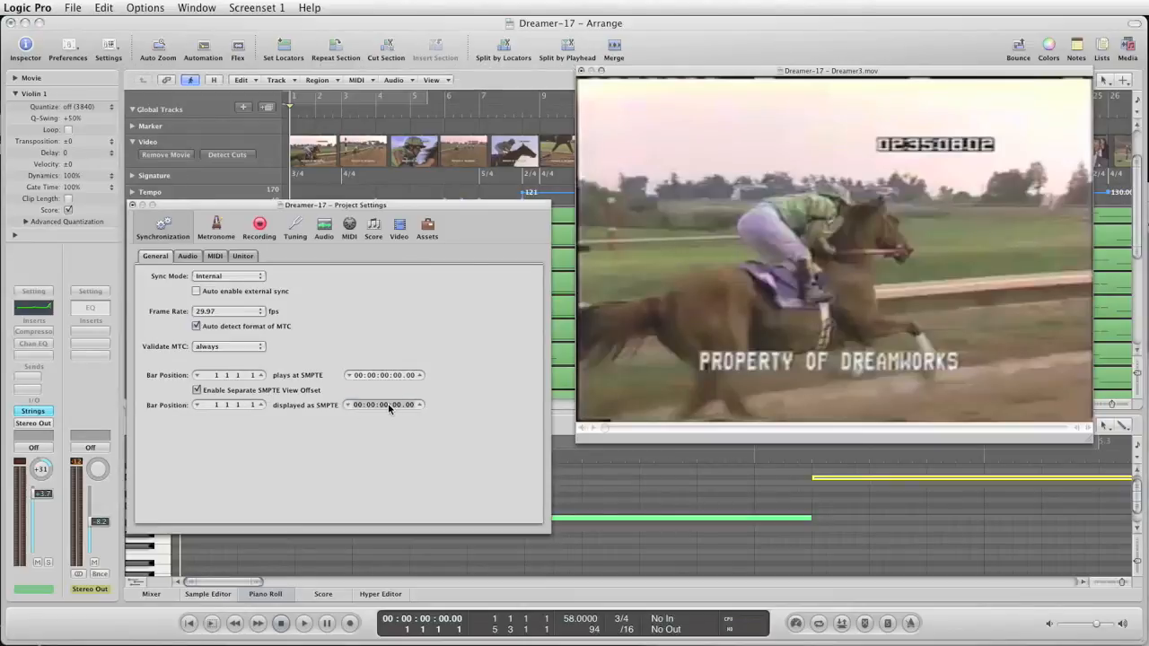
Enter 02:35:08:01.79 as the SMPTE time bar 1 is displayed as.
{"action": "left_click", "coordinate": [383, 405]}
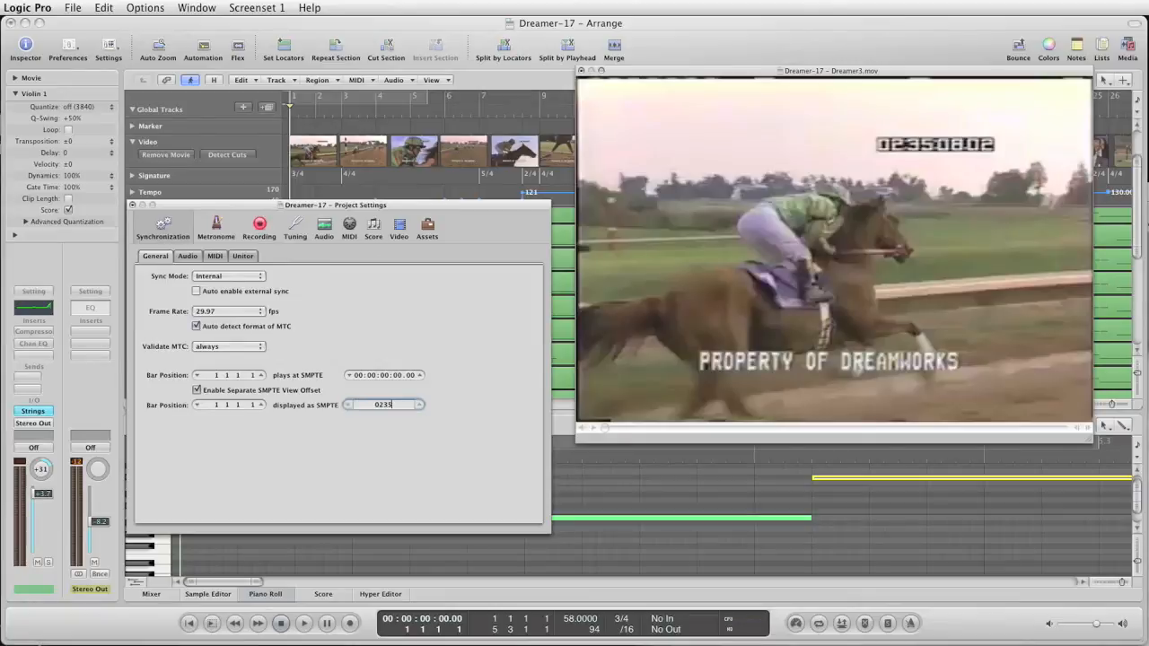
{"action": "type", "text": "02:35:08:01.79"}
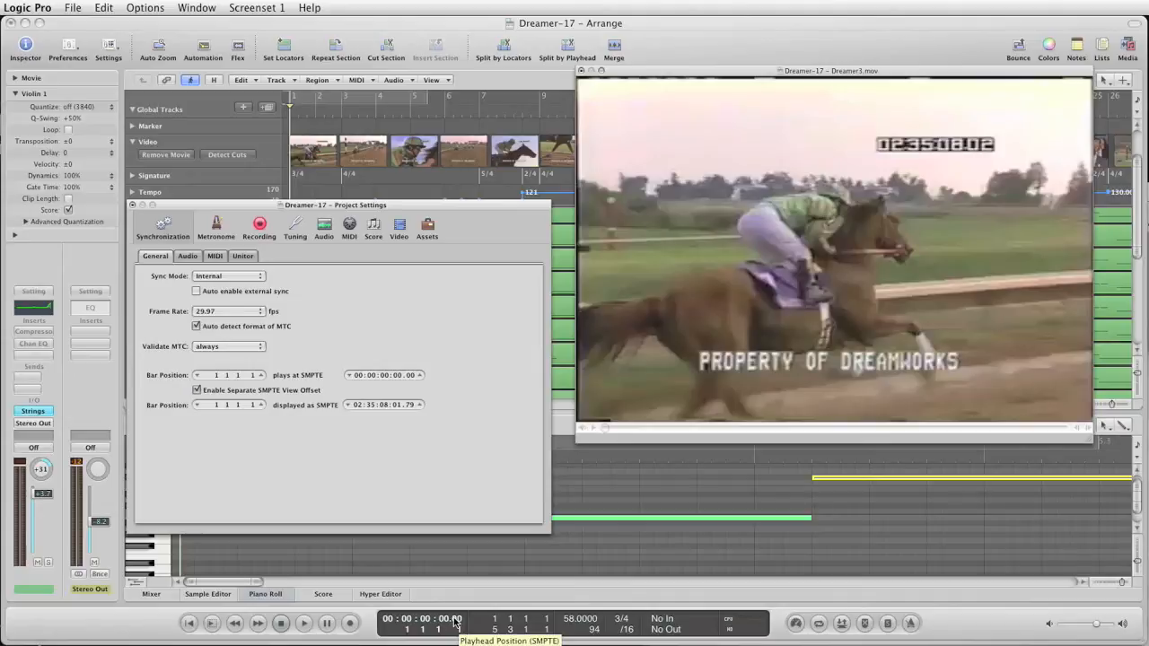
Open giant SMPTE and Bar position displays, moving the SMPTE display off the movie.
{"action": "right_click", "coordinate": [422, 618]}
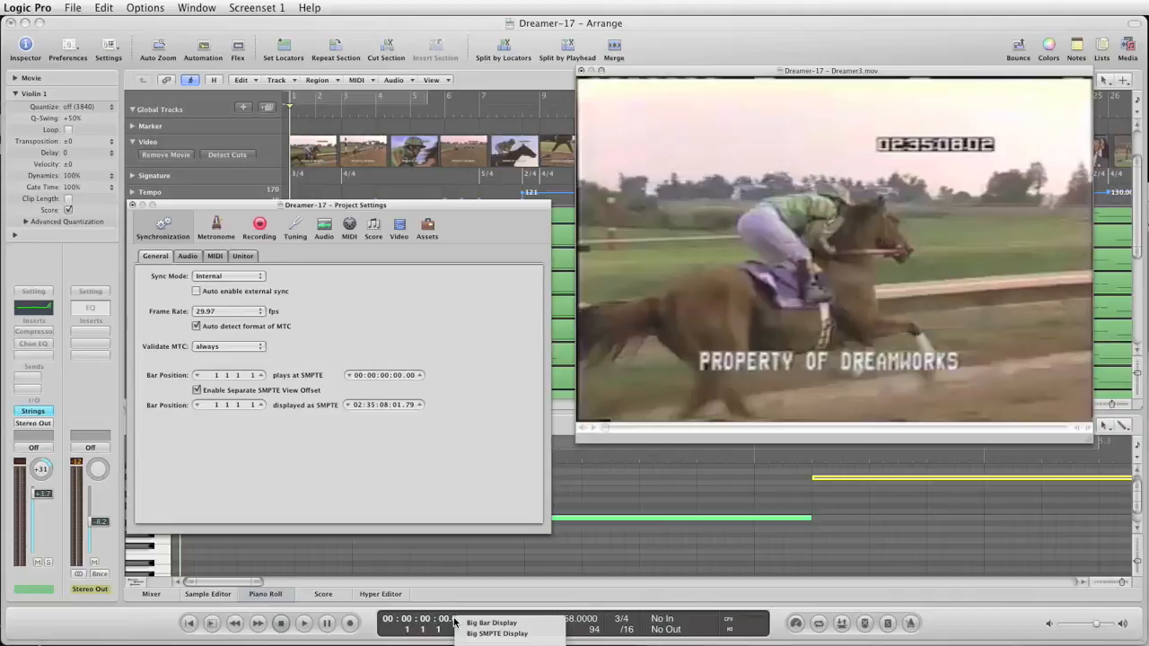
{"action": "mouse_move", "coordinate": [497, 633]}
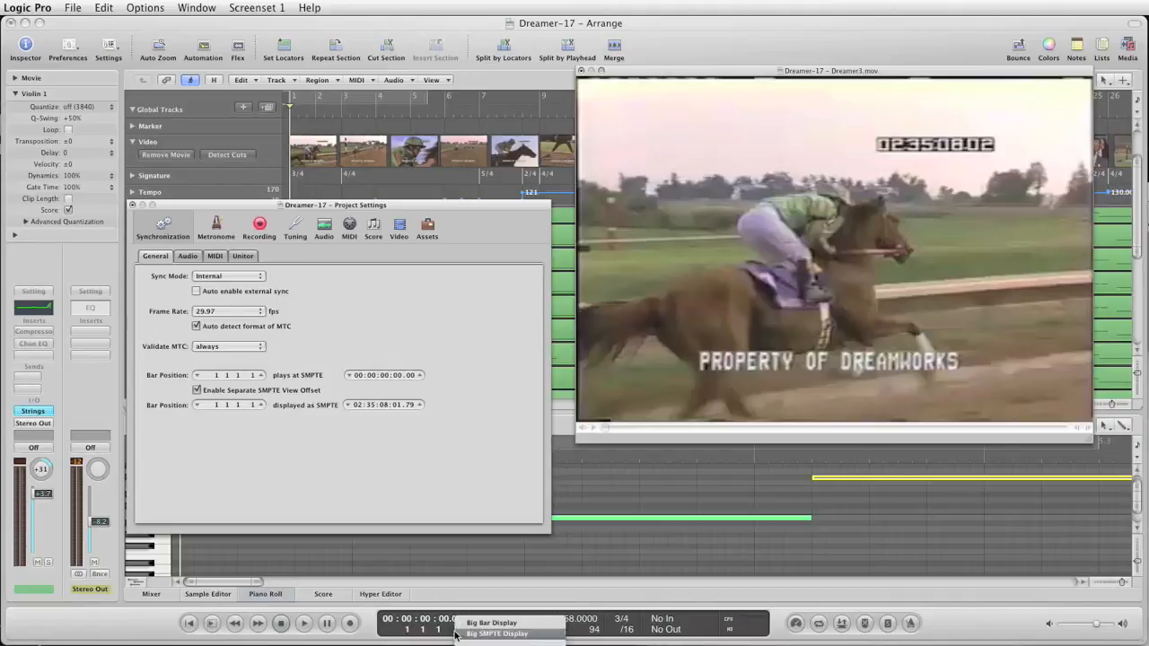
{"action": "mouse_move", "coordinate": [479, 591]}
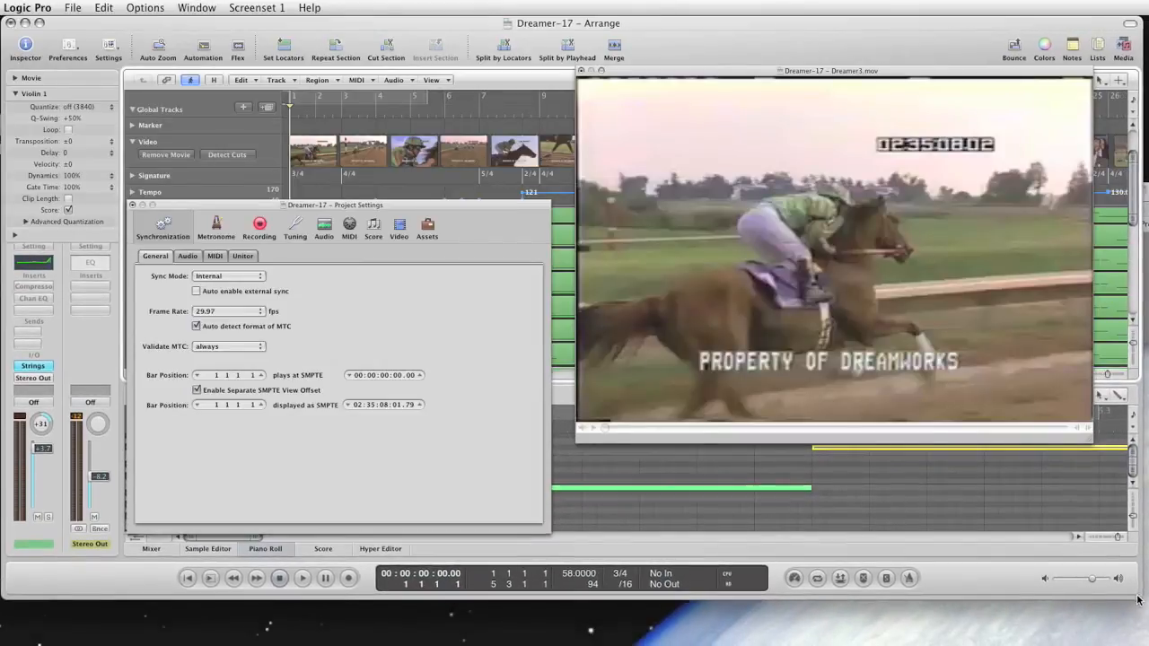
{"action": "right_click", "coordinate": [420, 573]}
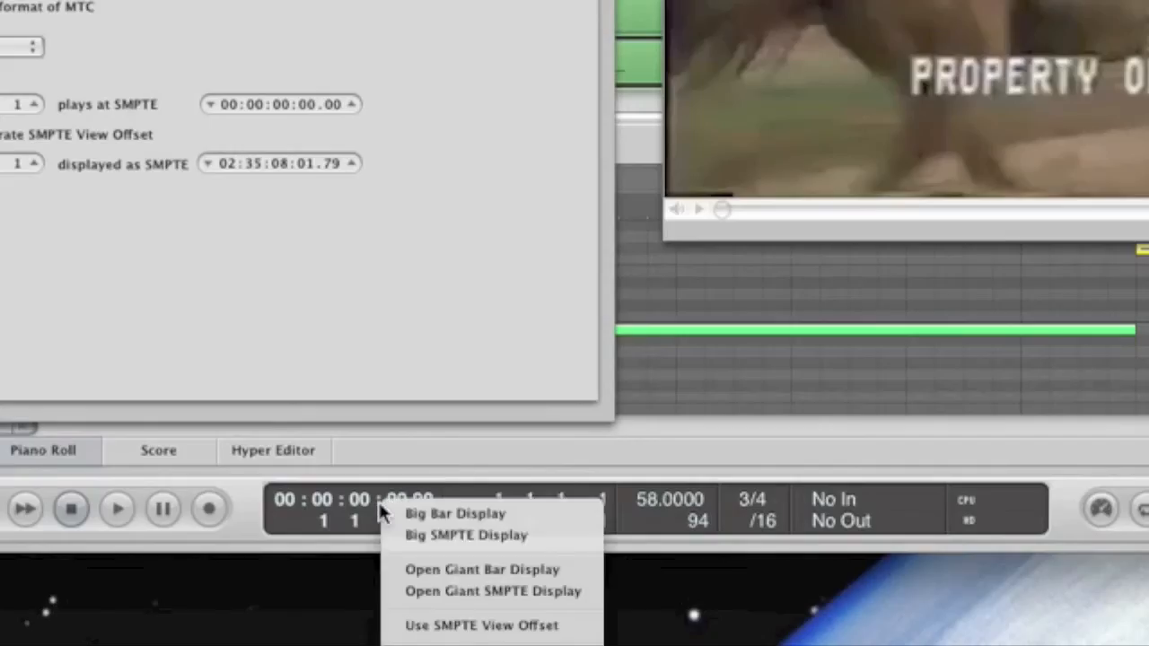
{"action": "mouse_move", "coordinate": [415, 576]}
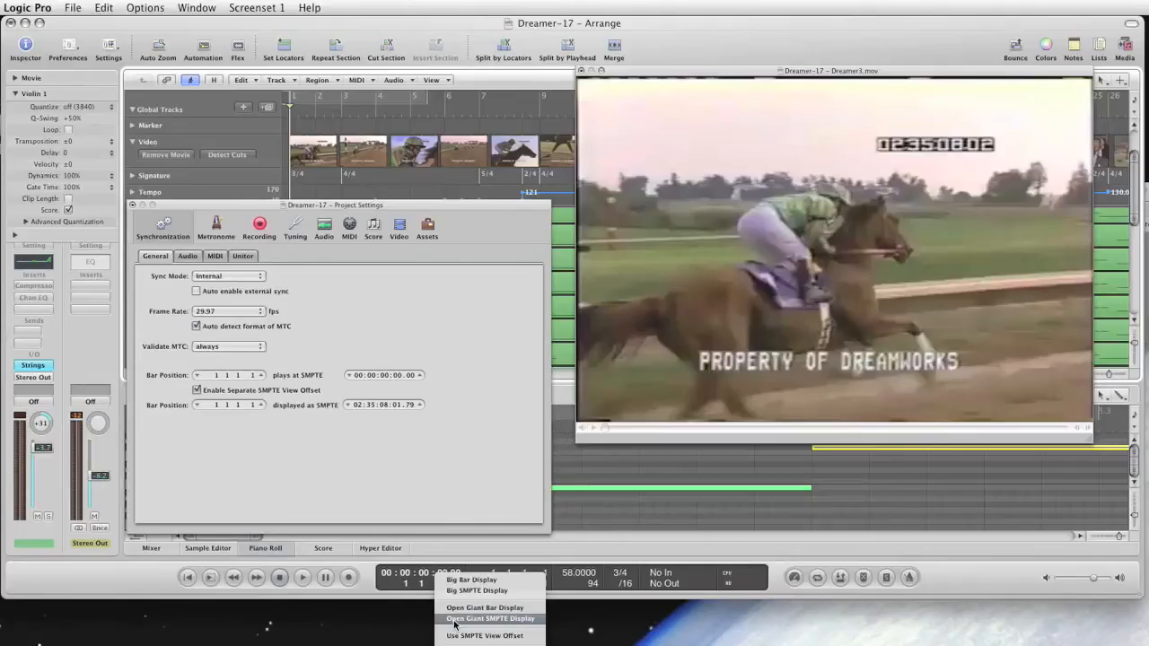
{"action": "left_click", "coordinate": [490, 619]}
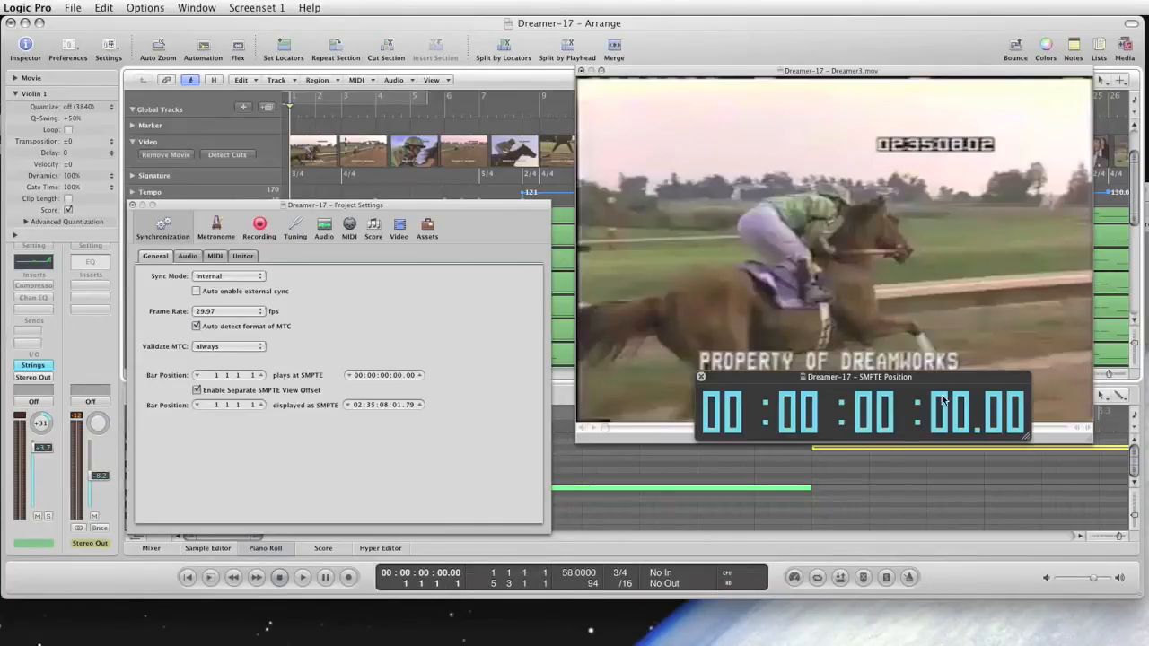
{"action": "left_click_drag", "start_coordinate": [859, 376], "coordinate": [877, 449]}
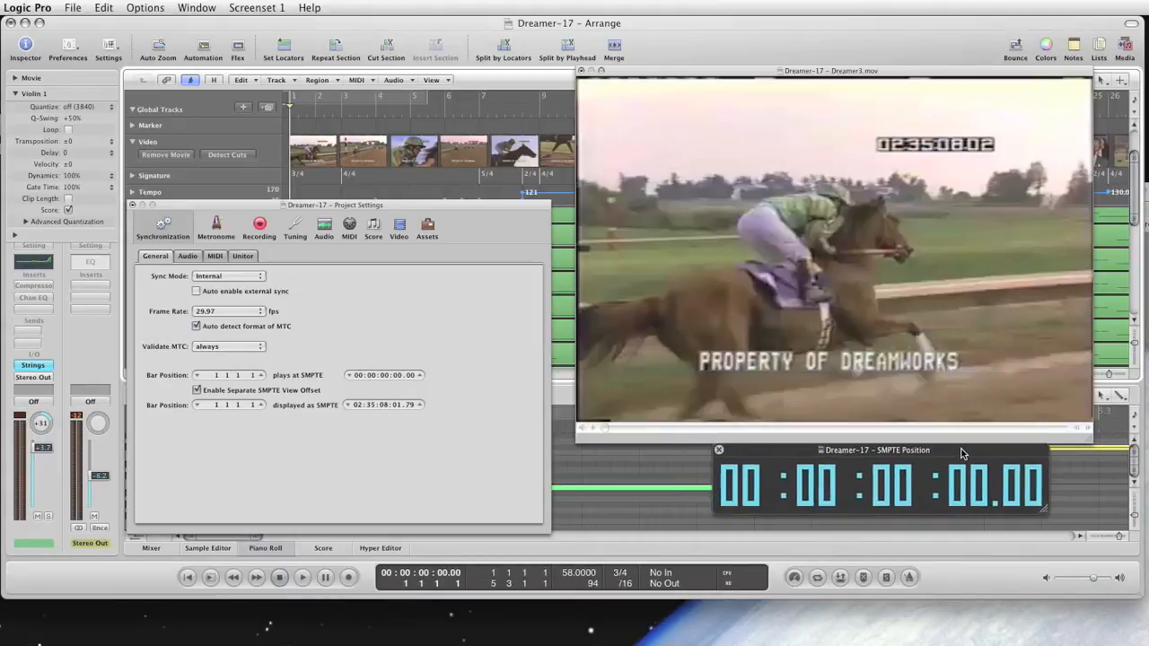
{"action": "left_click", "coordinate": [417, 573]}
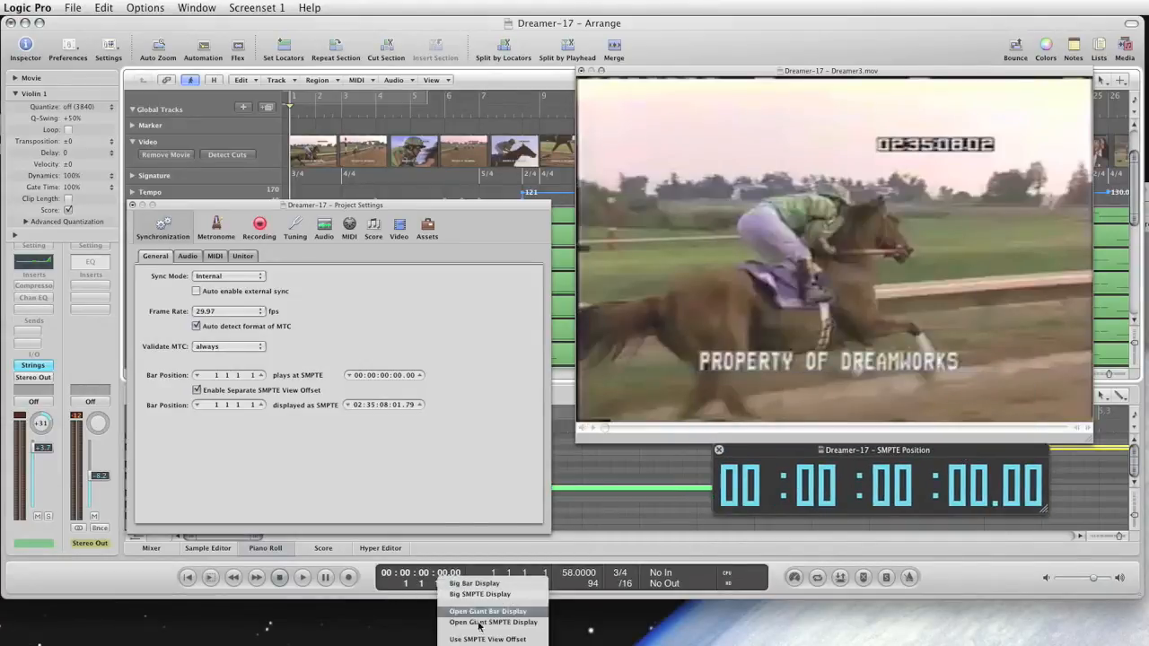
{"action": "left_click", "coordinate": [486, 612]}
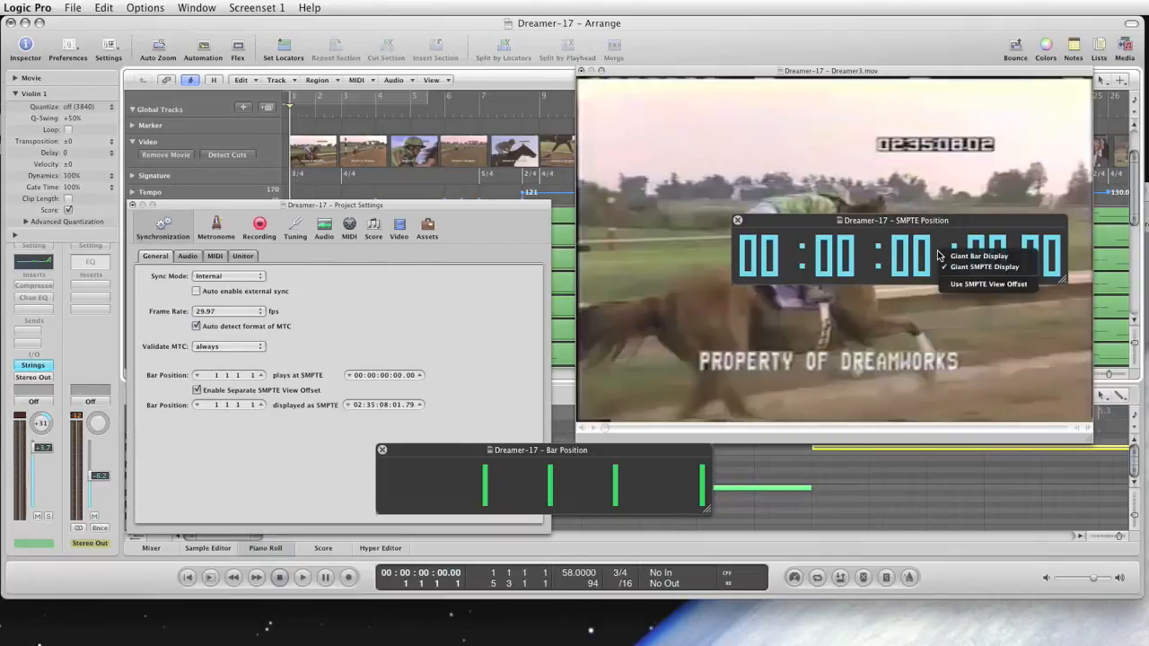
{"action": "mouse_move", "coordinate": [978, 255]}
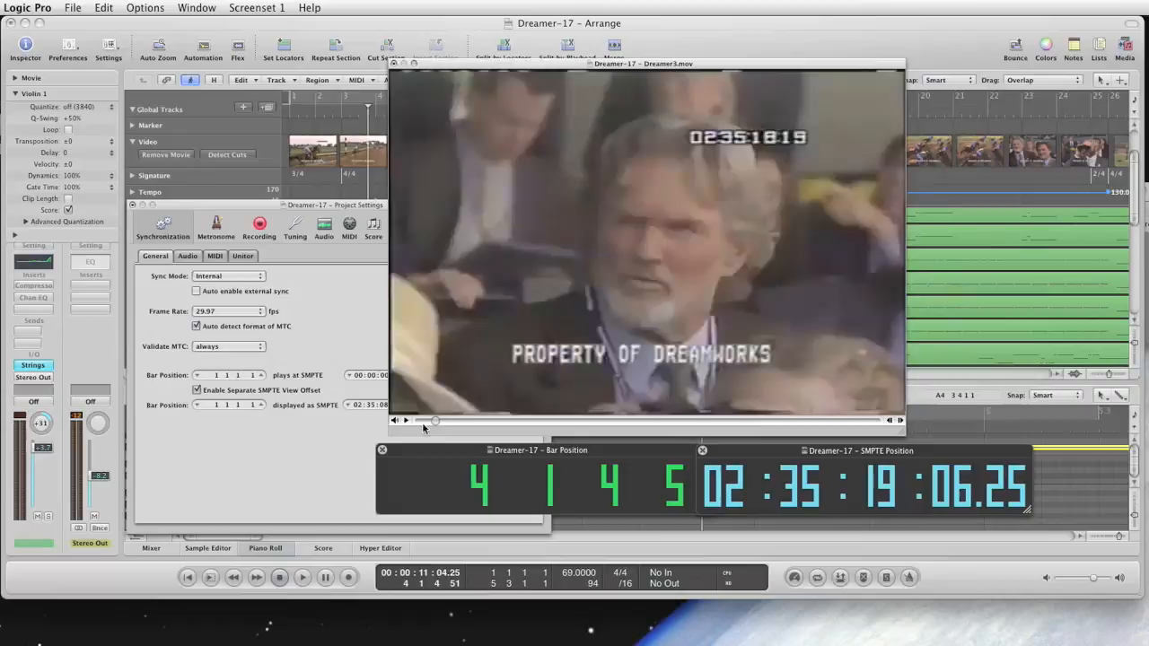
Return to bar 1 and toggle Use SMPTE View Offset on, then off again.
{"action": "left_click", "coordinate": [302, 577]}
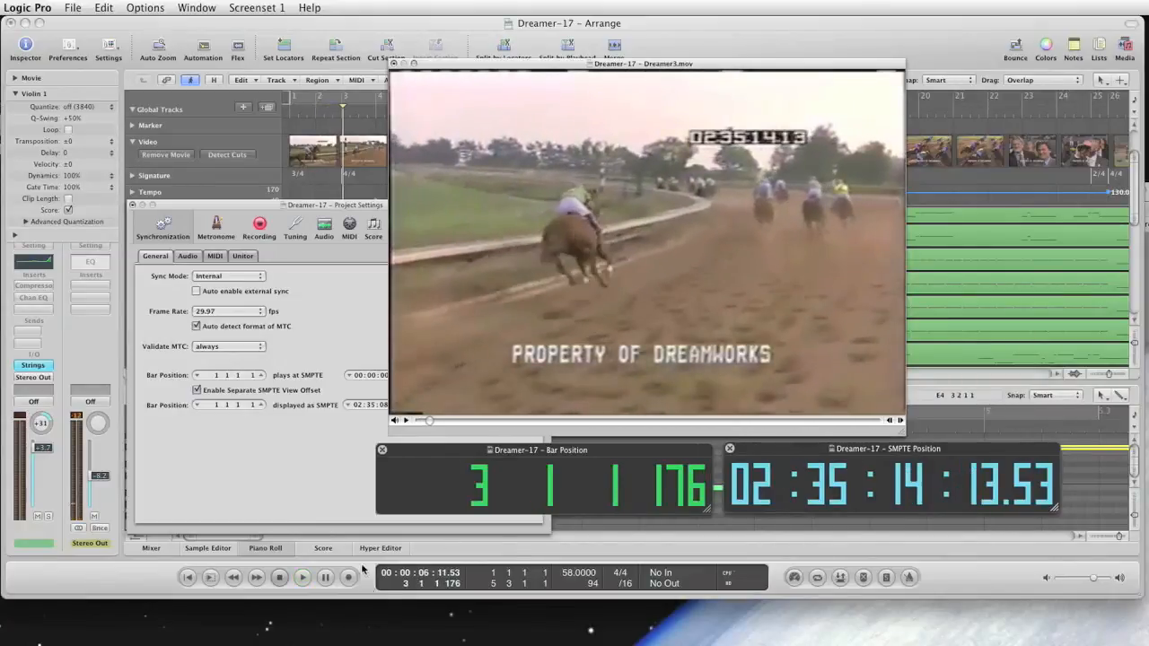
{"action": "left_click", "coordinate": [422, 573]}
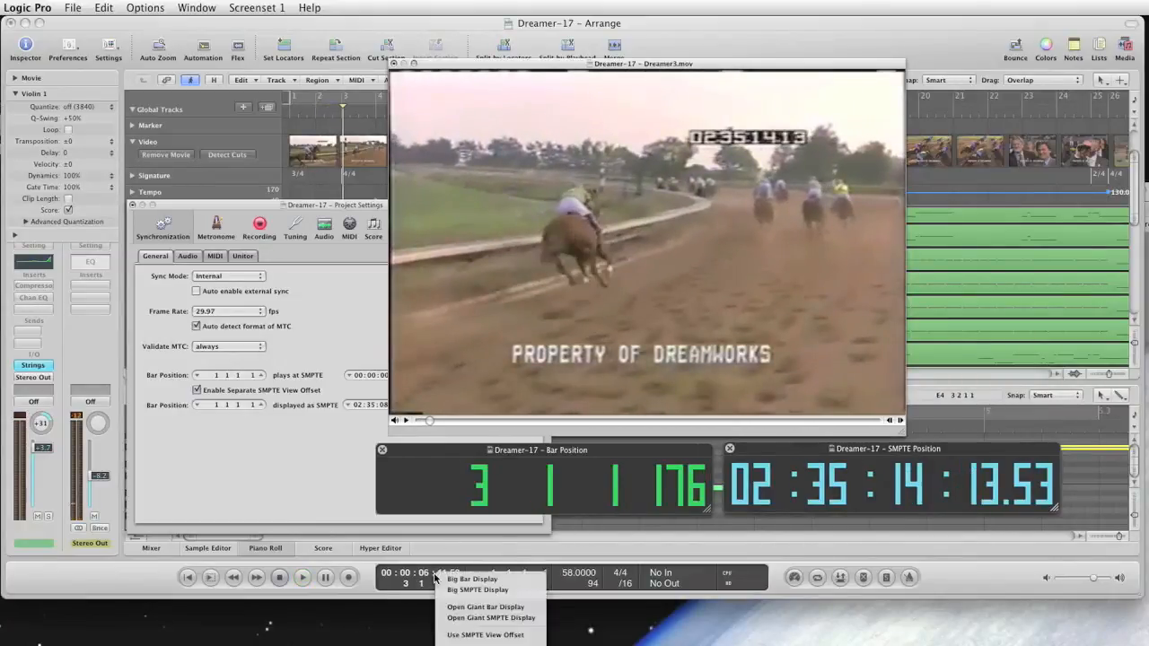
{"action": "left_click", "coordinate": [476, 606]}
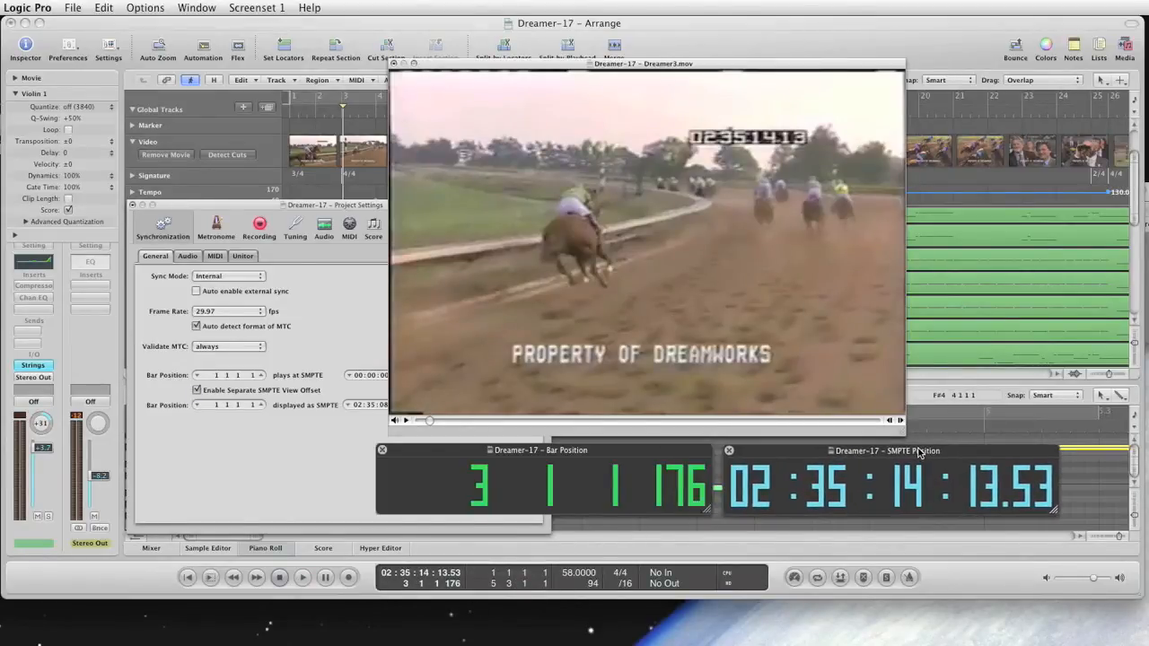
{"action": "right_click", "coordinate": [422, 573]}
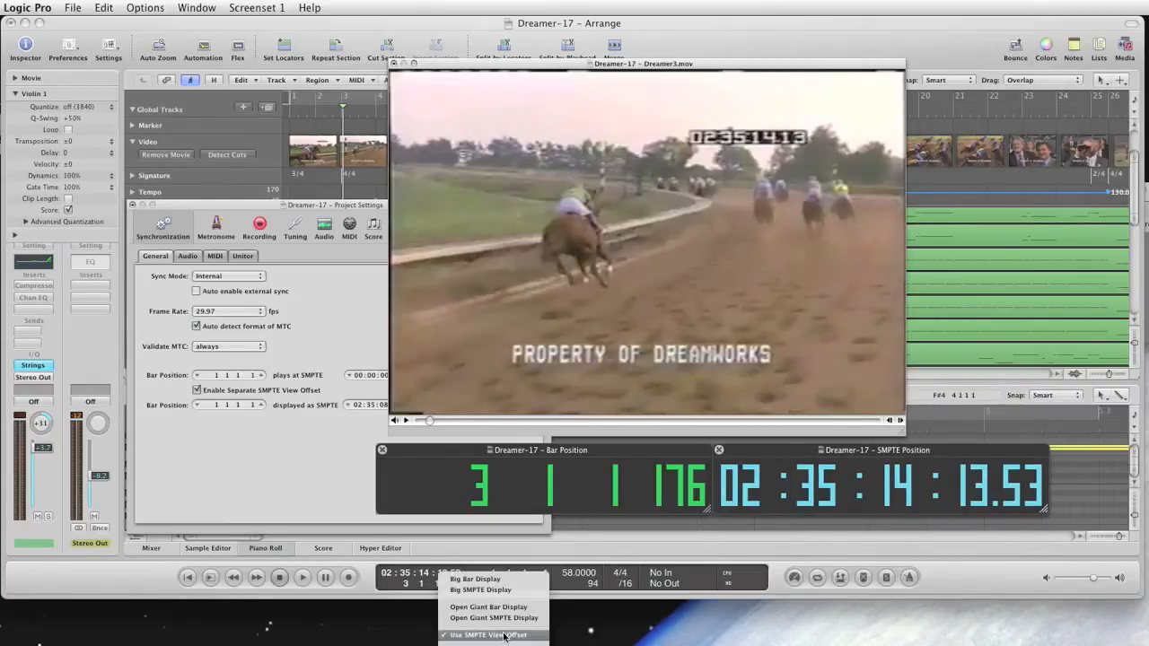
{"action": "left_click", "coordinate": [488, 635]}
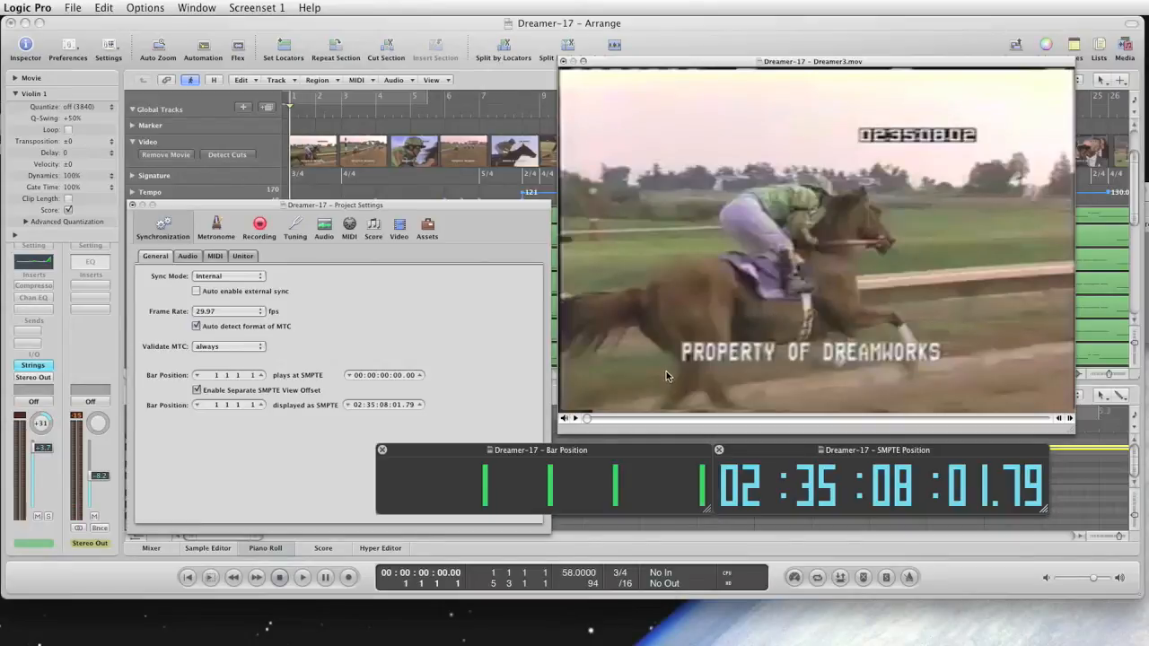
{"action": "mouse_move", "coordinate": [552, 412]}
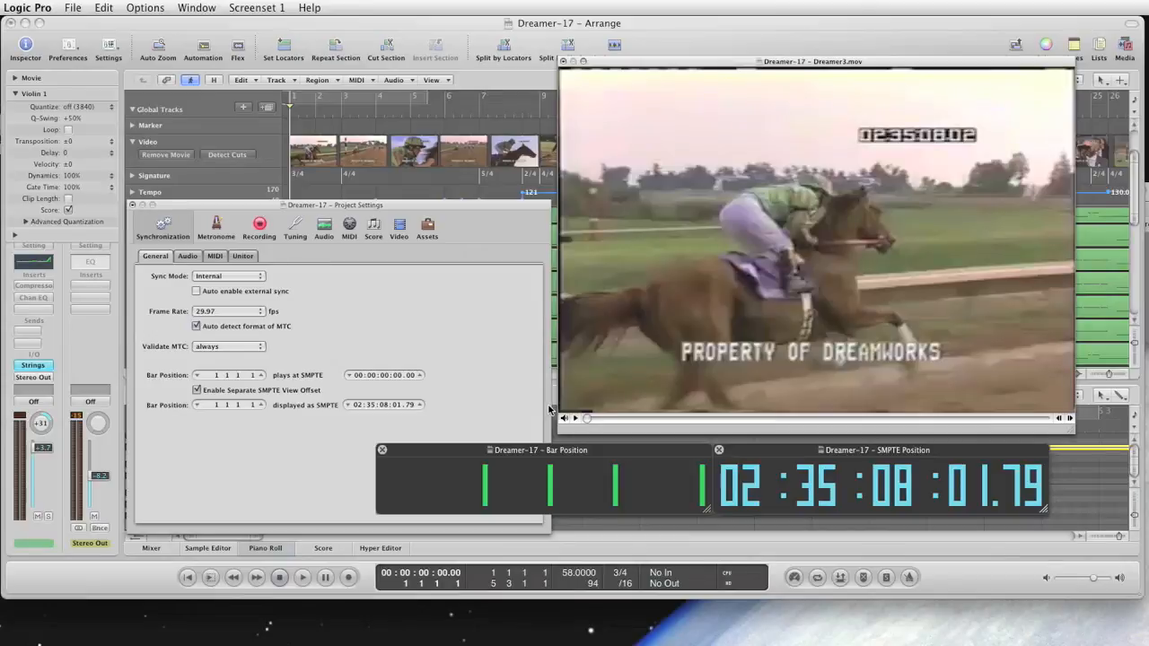
{"action": "mouse_move", "coordinate": [550, 409]}
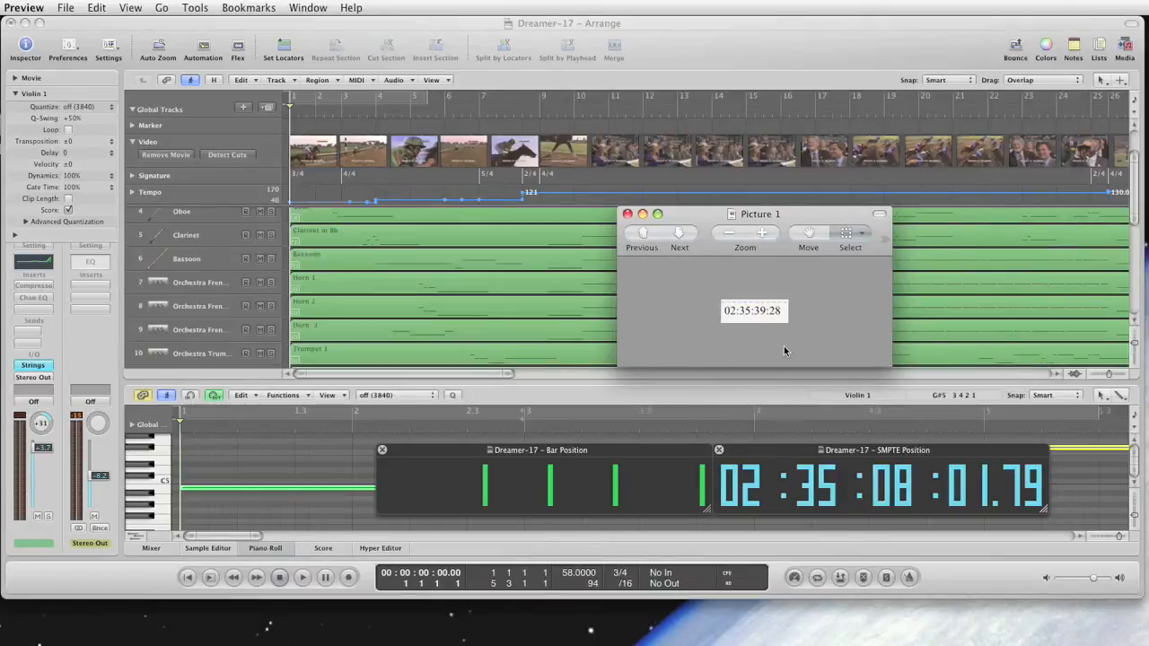
{"action": "mouse_move", "coordinate": [800, 351]}
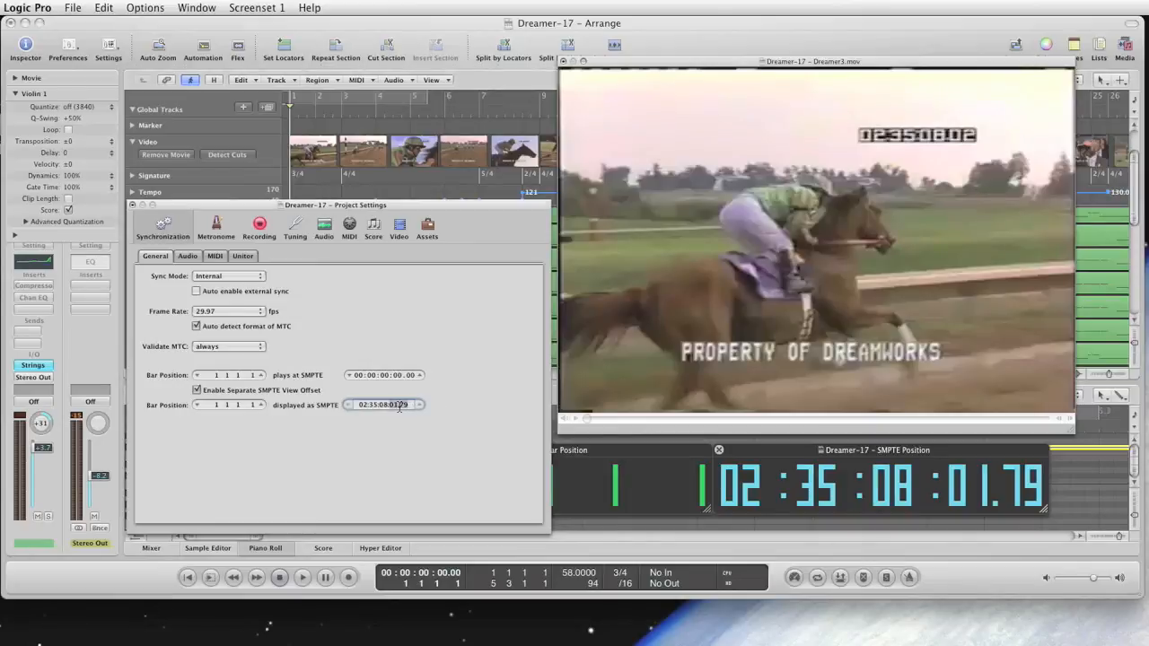
Zero 'displayed as SMPTE' to 00:00:00:00.00 and have bar 1 play at 00:00:31:26.00.
{"action": "type", "text": "0000000000"}
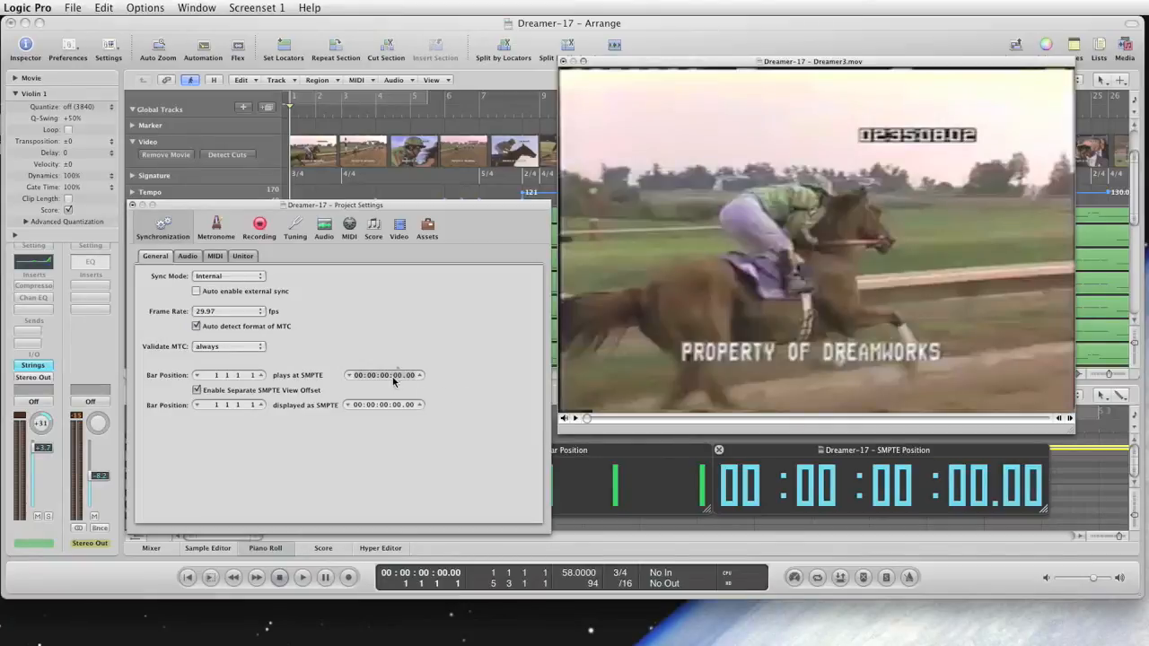
{"action": "mouse_move", "coordinate": [938, 144]}
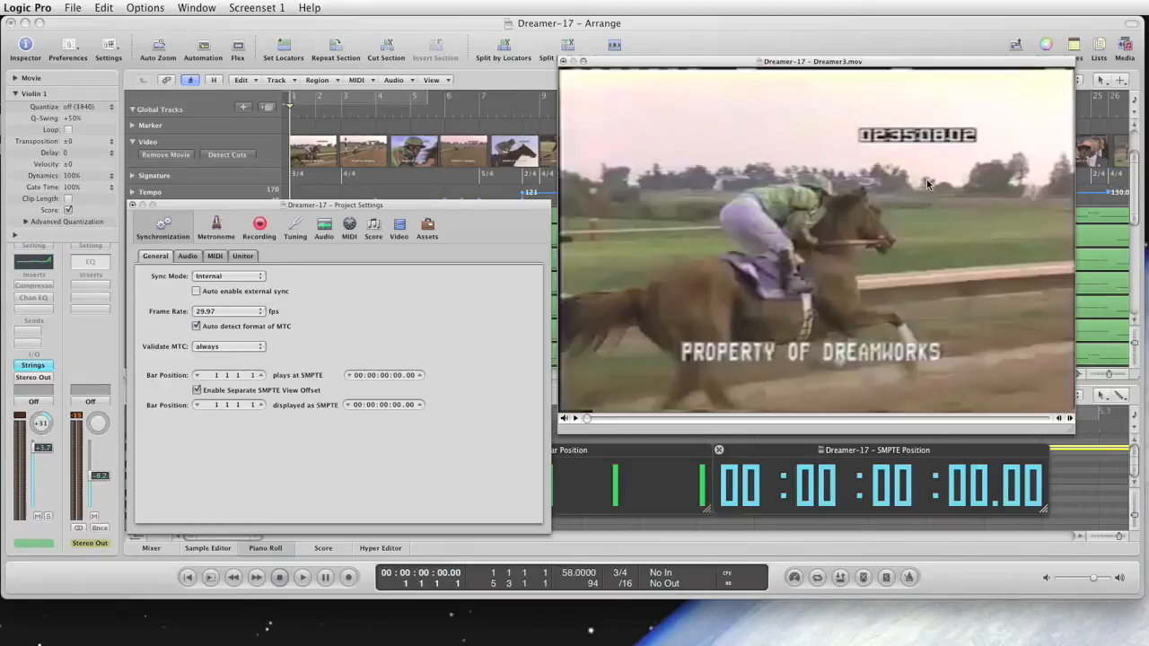
{"action": "mouse_move", "coordinate": [763, 301]}
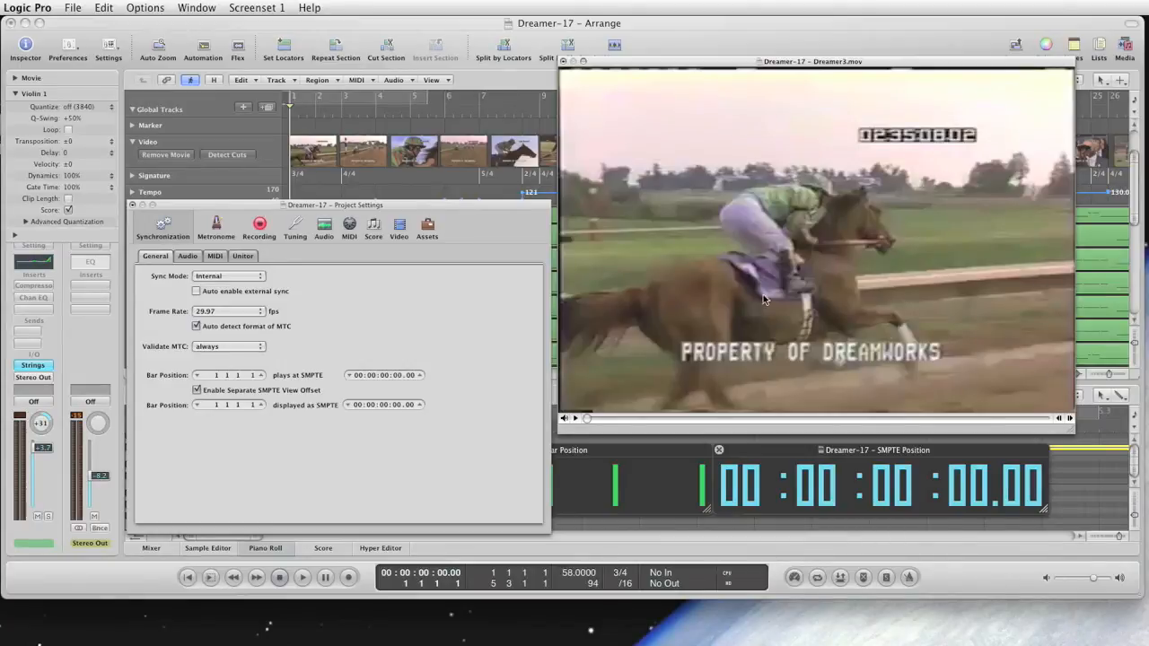
{"action": "left_click", "coordinate": [384, 375]}
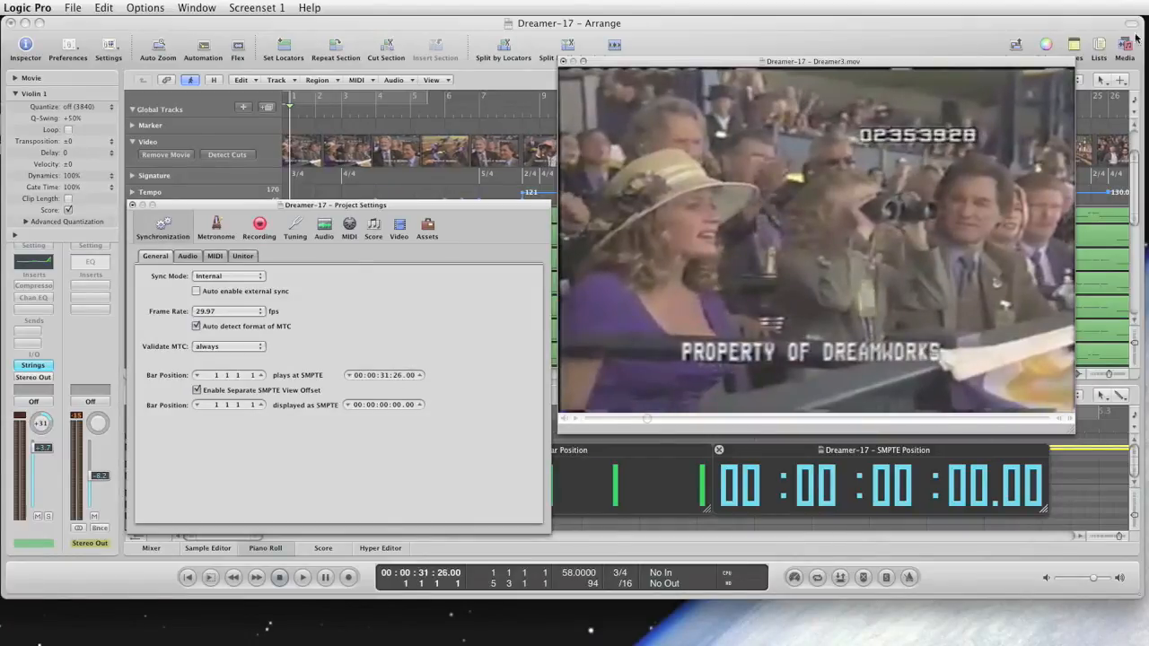
Move the movie window aside and show the Tempo list to check SMPTE timing.
{"action": "left_click_drag", "start_coordinate": [812, 61], "coordinate": [639, 52]}
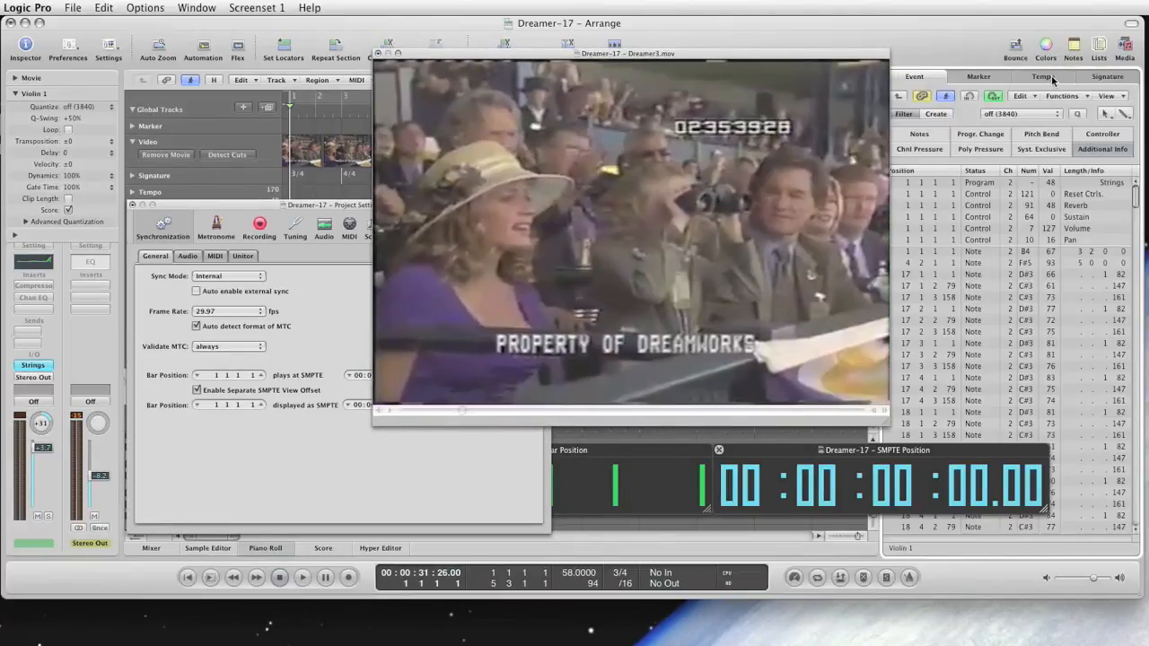
{"action": "left_click", "coordinate": [1042, 76]}
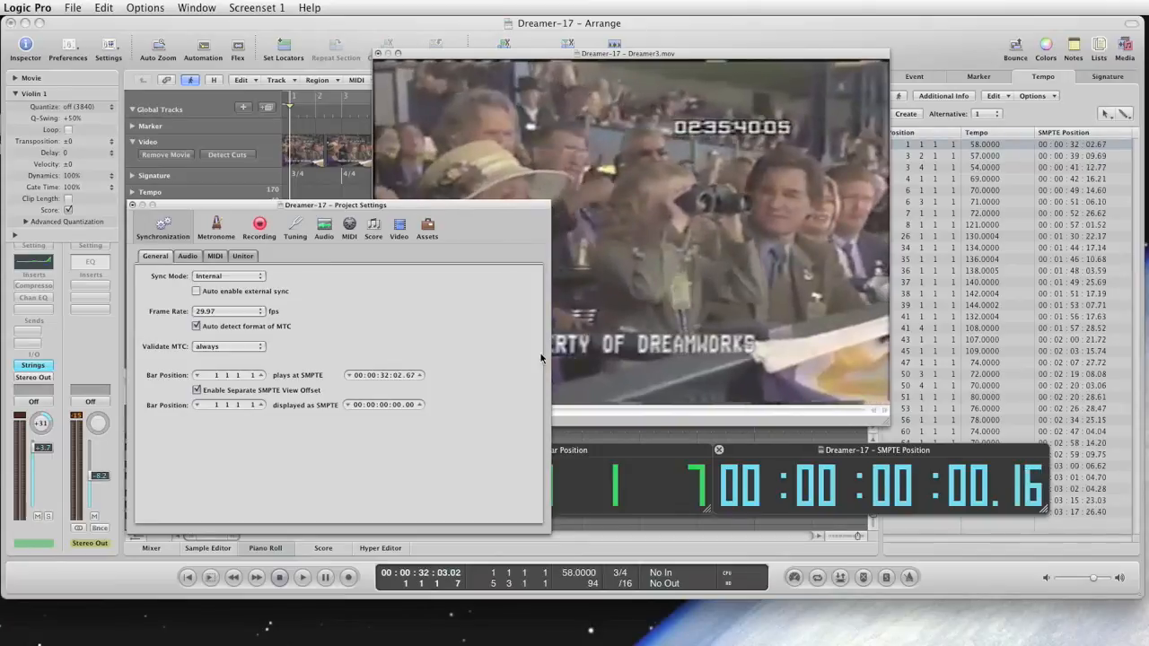
{"action": "mouse_move", "coordinate": [254, 448]}
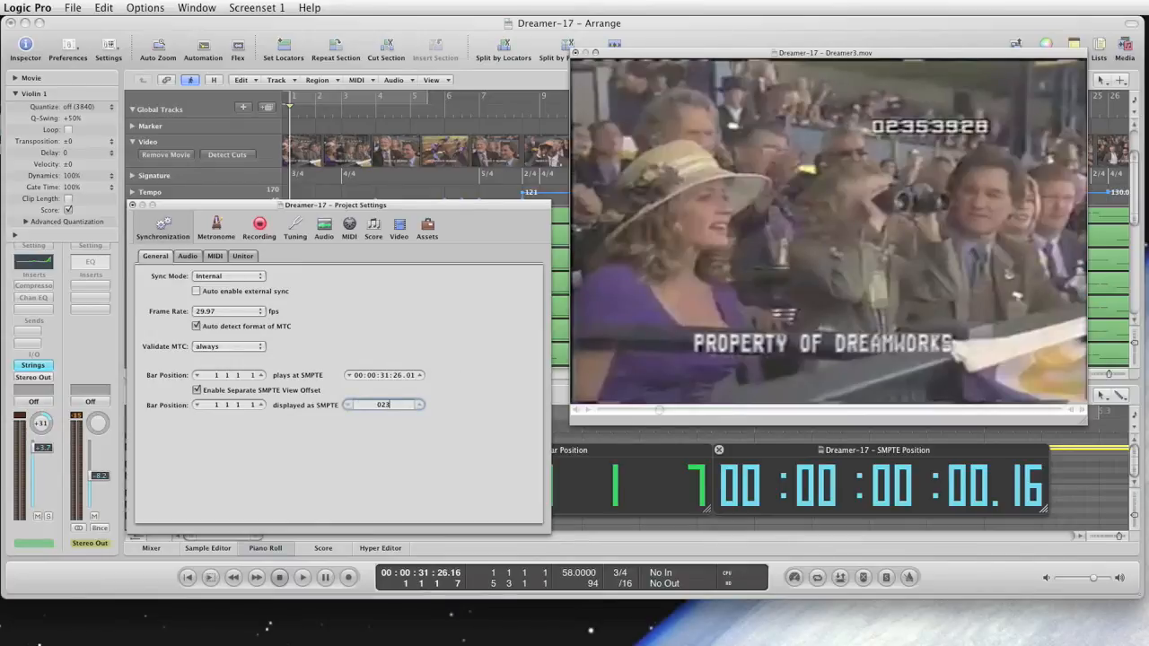
Display bar 1 as SMPTE 02:35:39:28.00 and close Project Settings.
{"action": "type", "text": "02353928"}
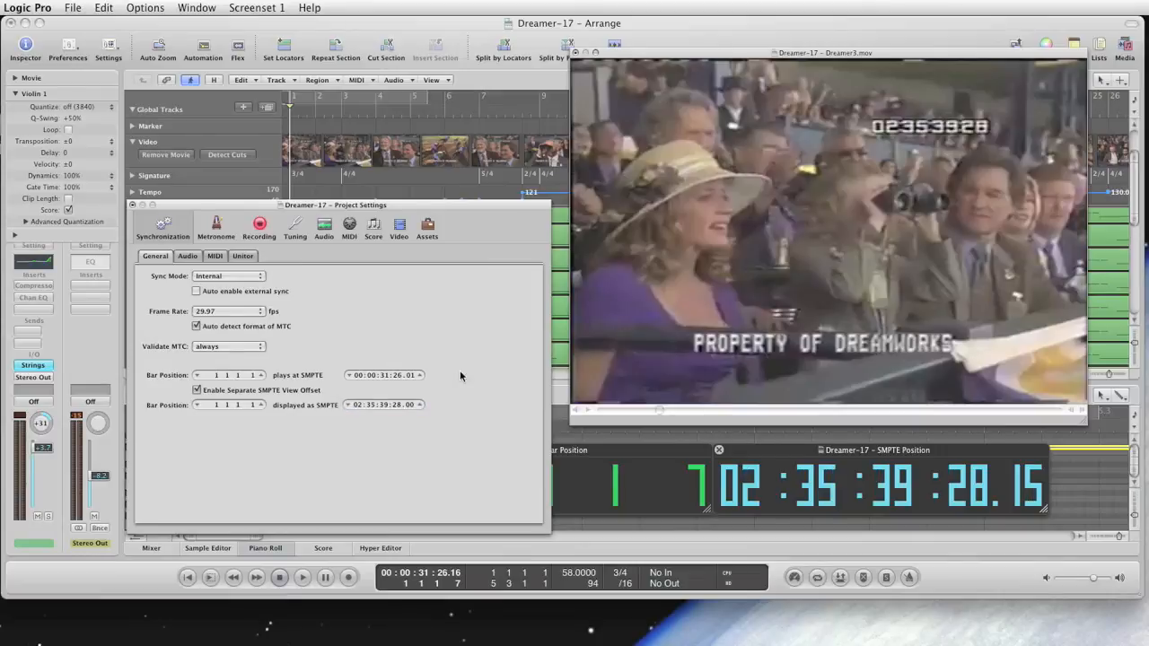
{"action": "mouse_move", "coordinate": [316, 306]}
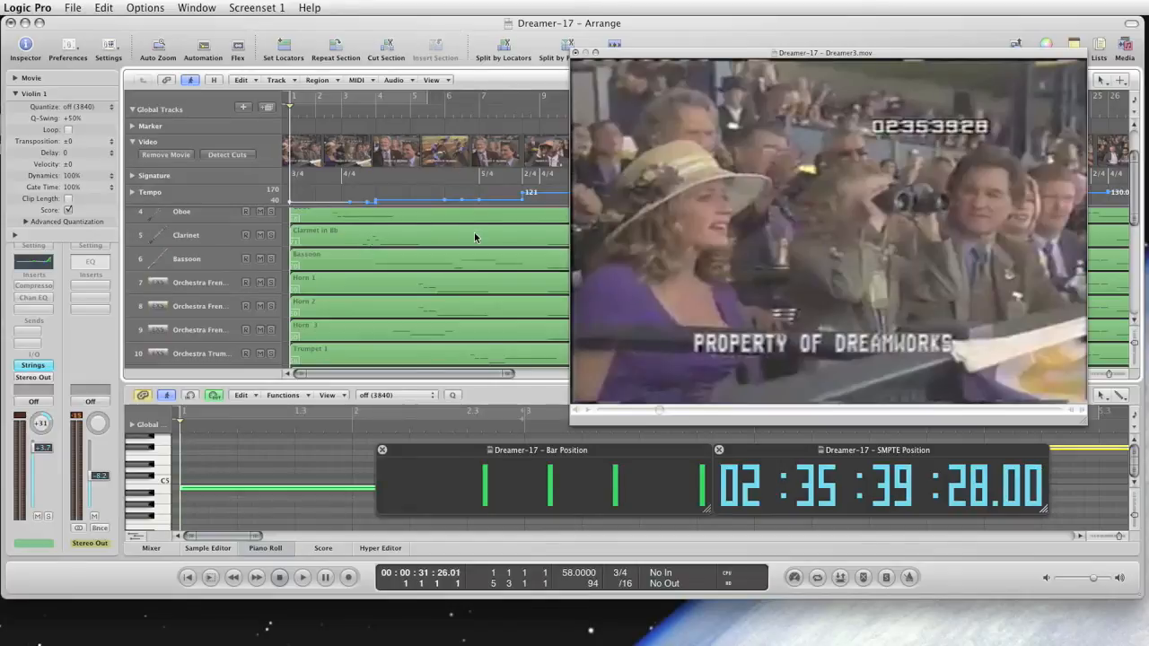
{"action": "left_click", "coordinate": [302, 577]}
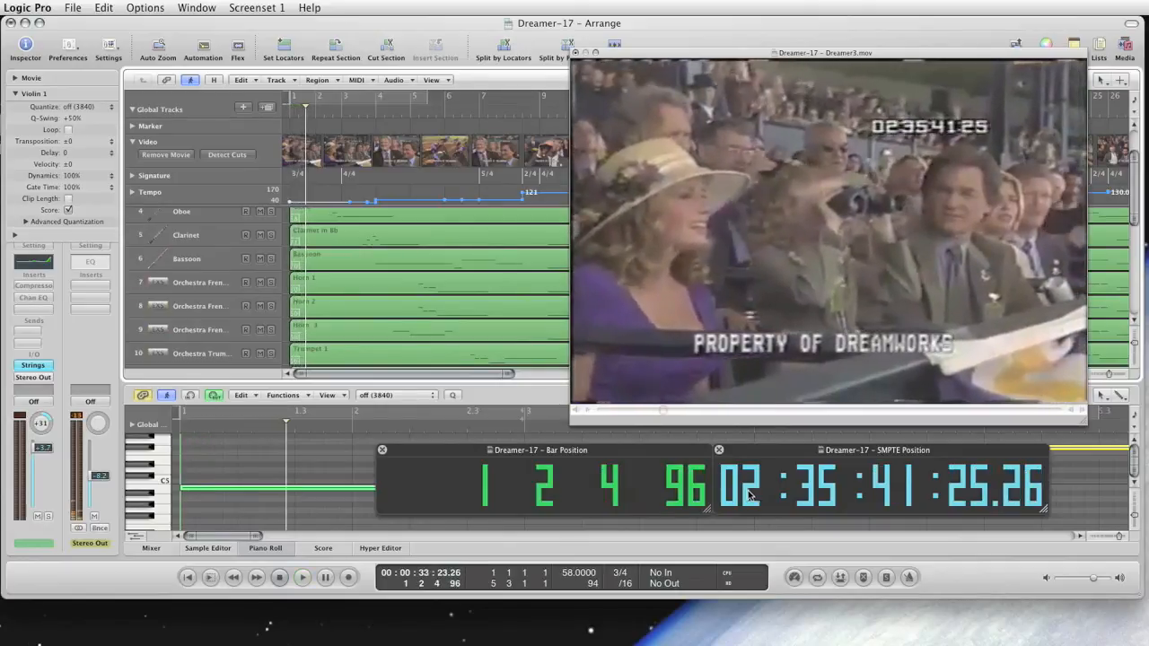
{"action": "mouse_move", "coordinate": [687, 456]}
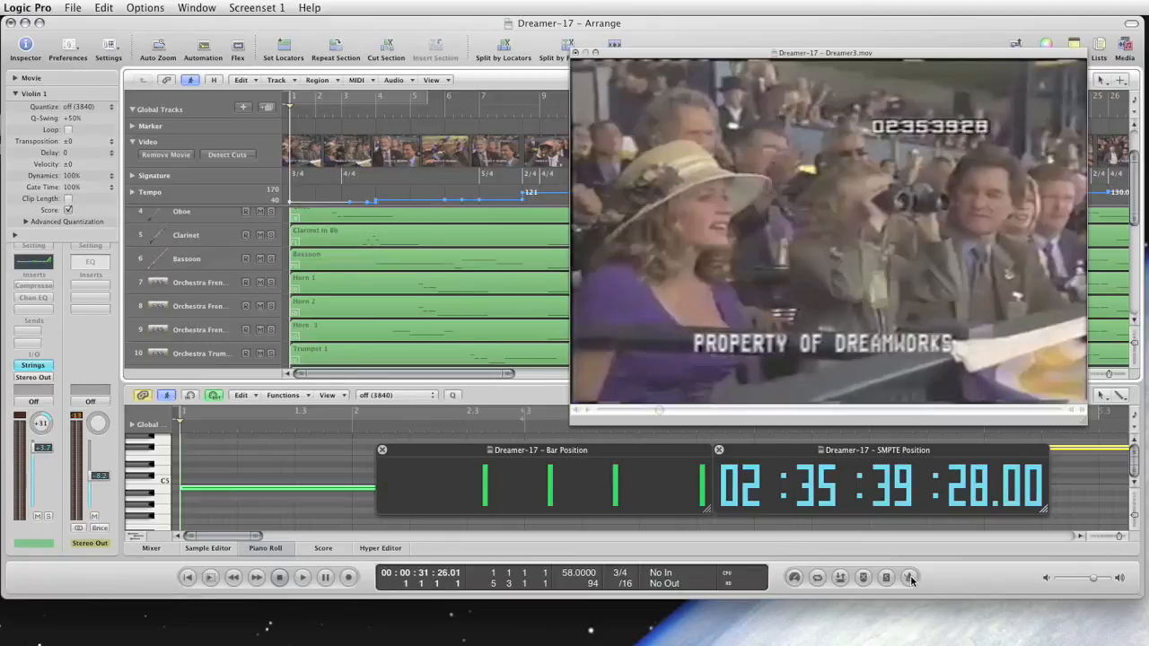
{"action": "left_click", "coordinate": [909, 577]}
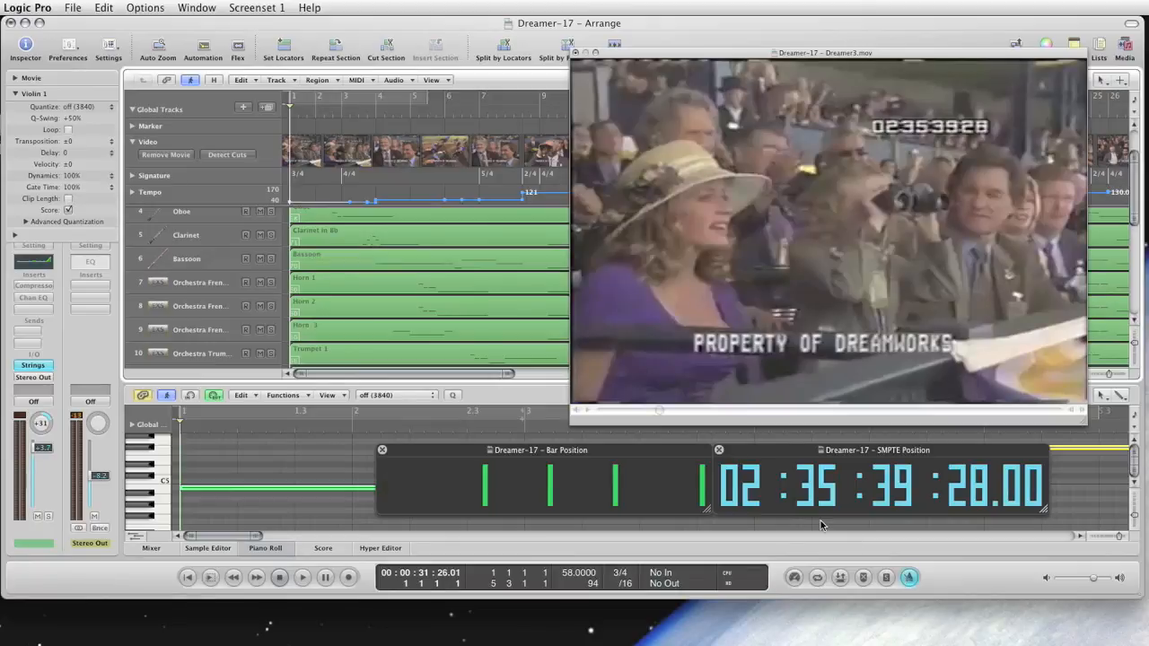